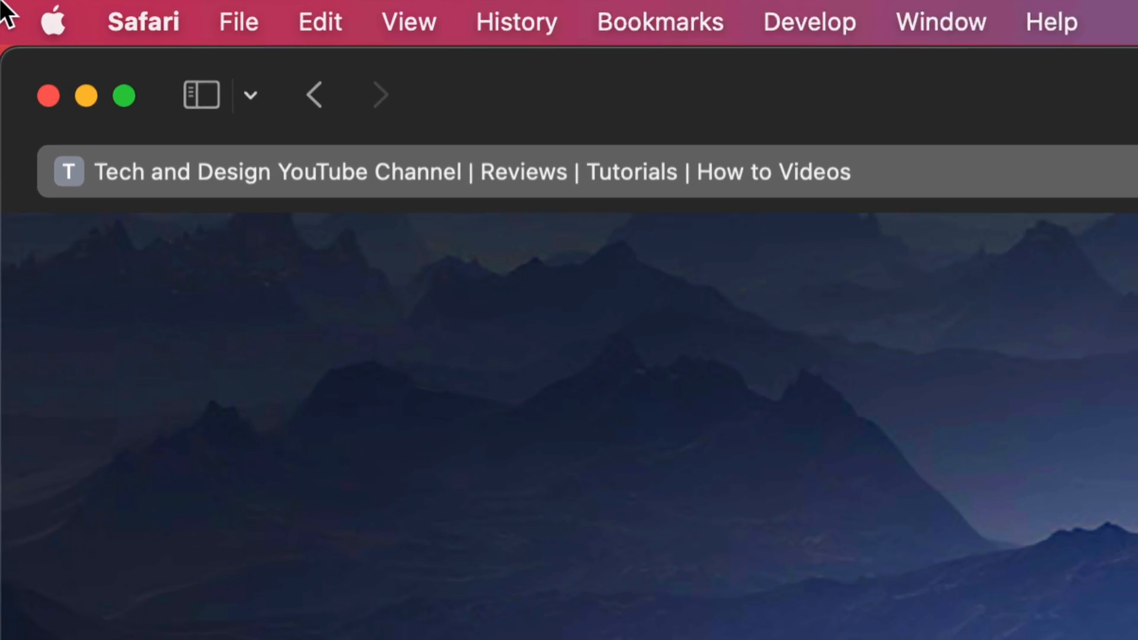
Open the Apple menu, which shows 4 App Store updates waiting
left_click(52, 22)
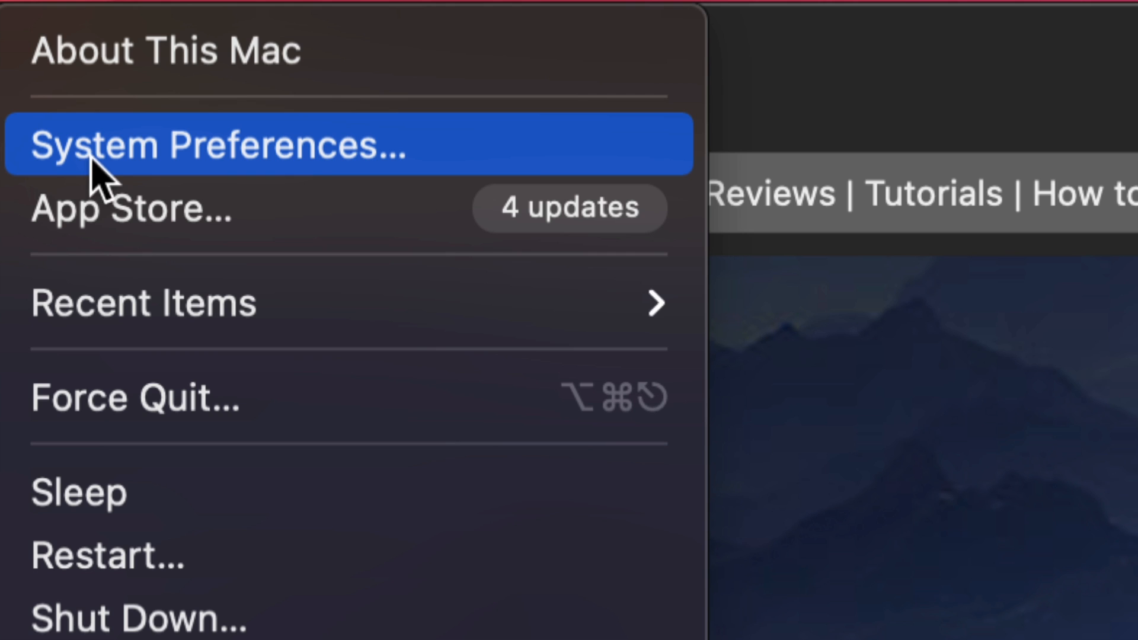
mouse_move(352, 167)
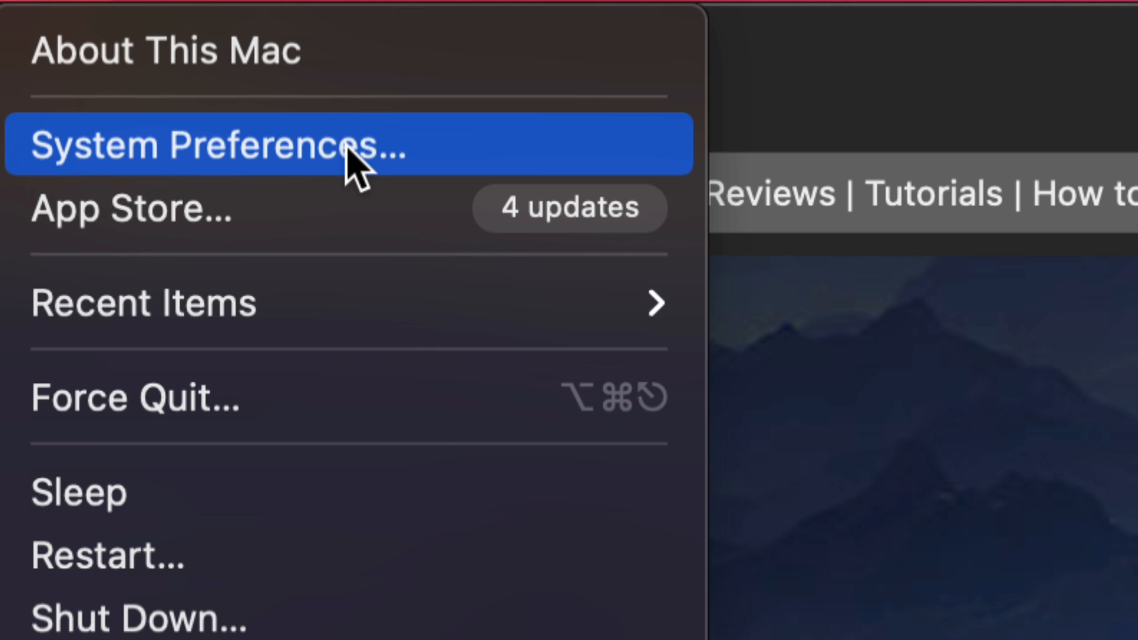
mouse_move(301, 226)
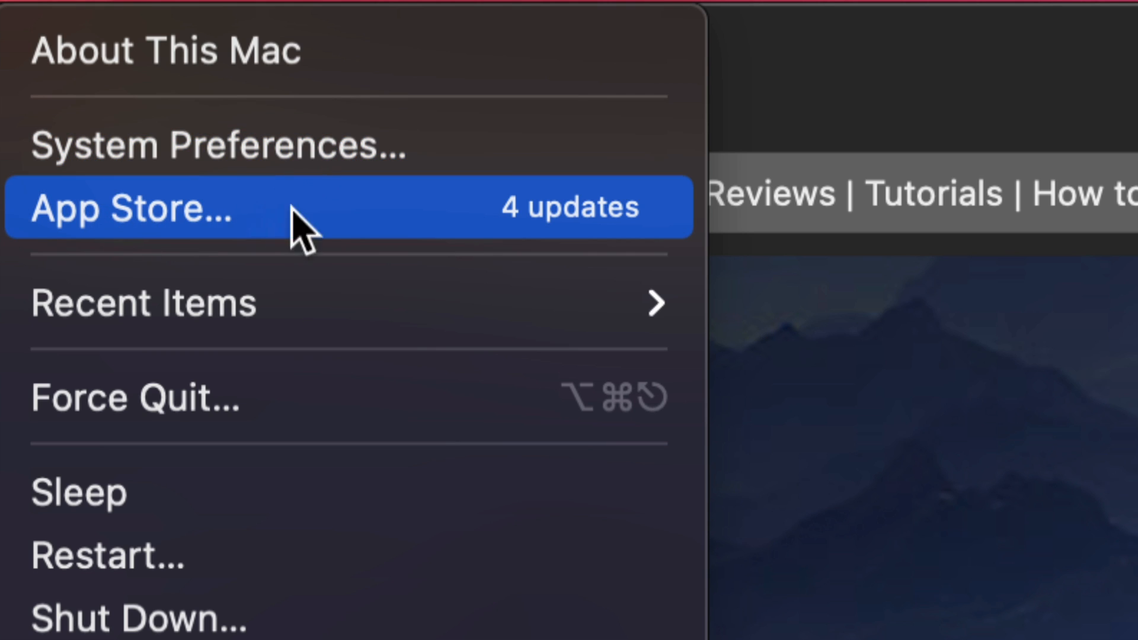
mouse_move(207, 229)
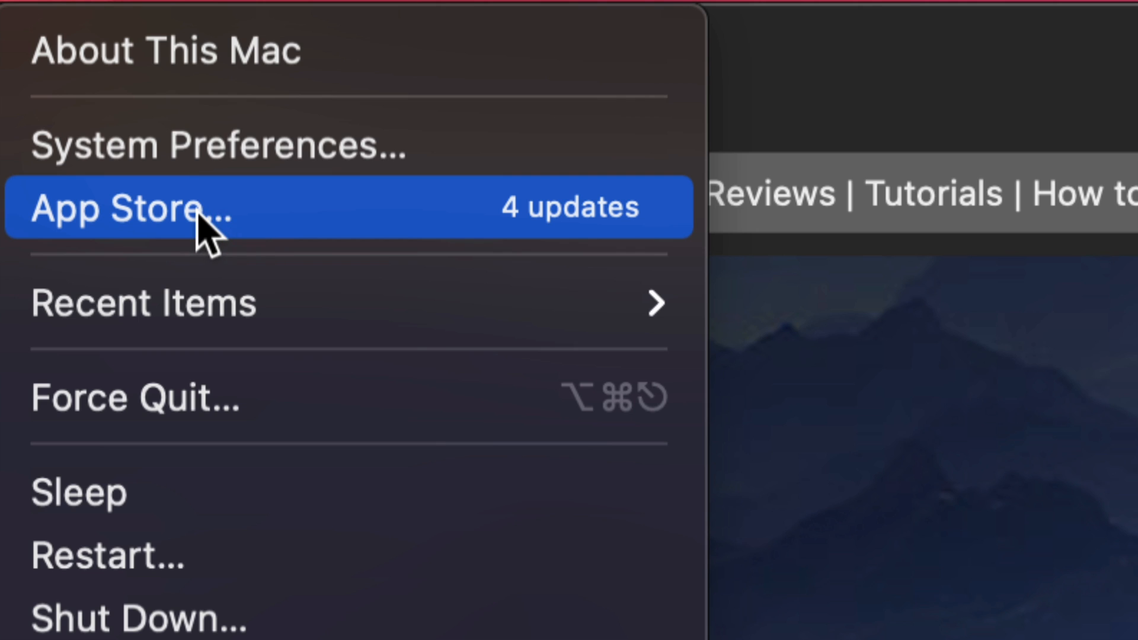
Open the App Store Updates page and start the Compressor, Final Cut Pro and GarageBand updates
left_click(127, 207)
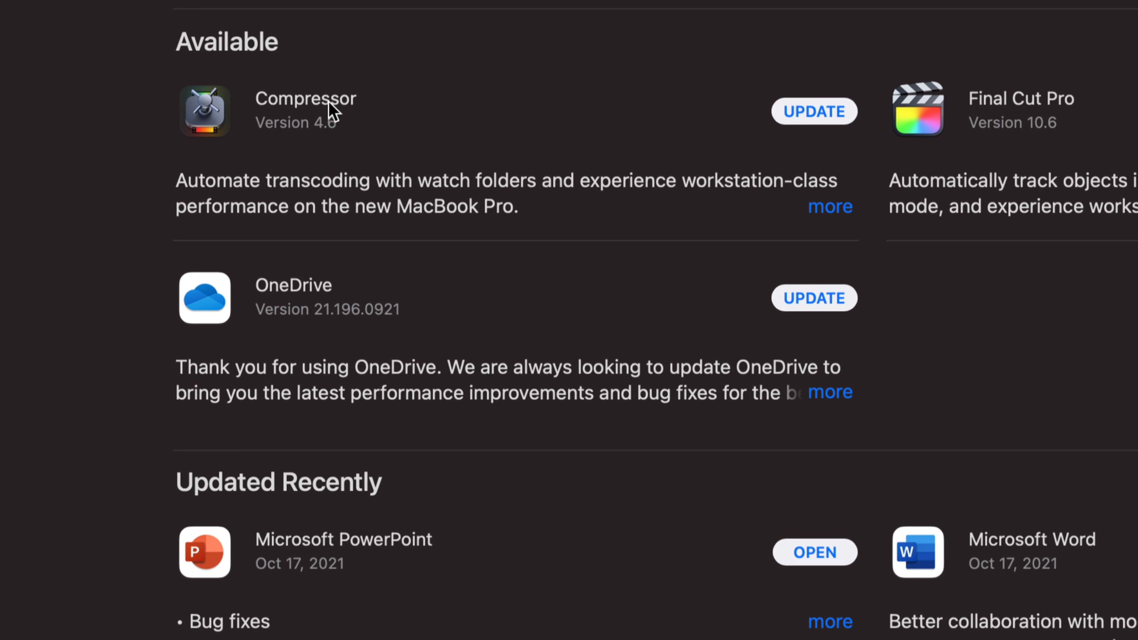
left_click(813, 111)
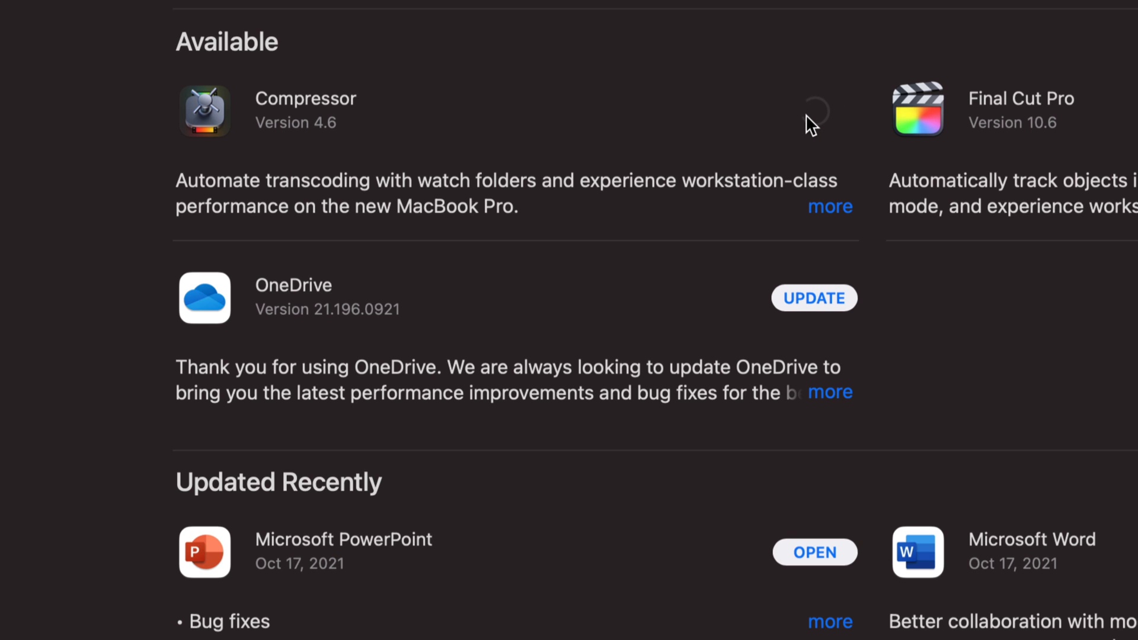
scroll("right", 3)
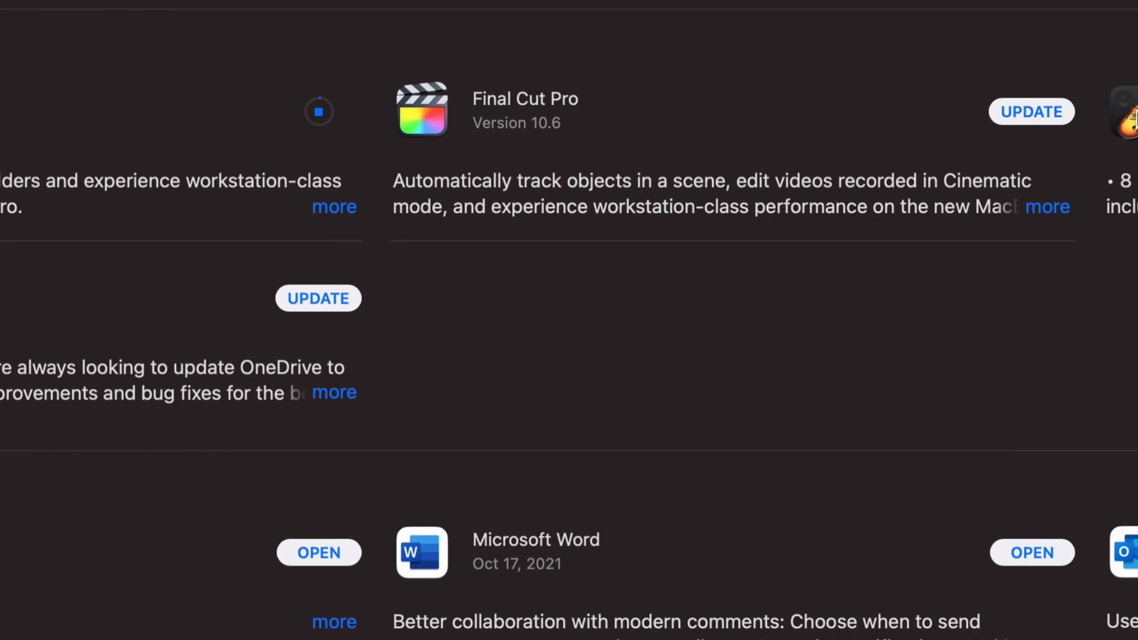
left_click(1032, 111)
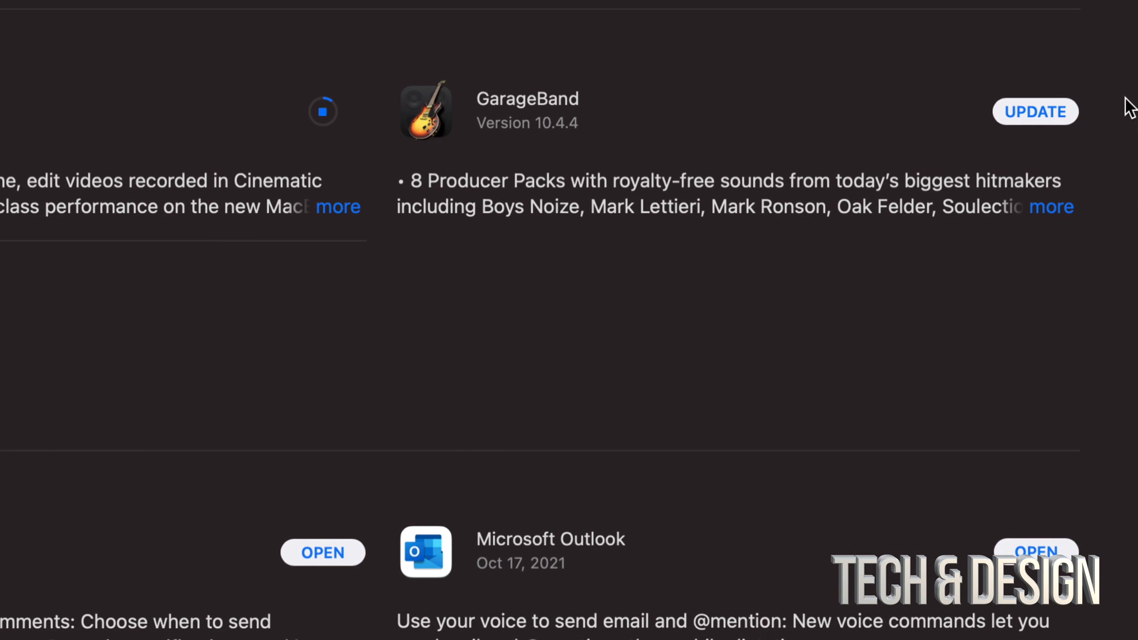
left_click(1036, 110)
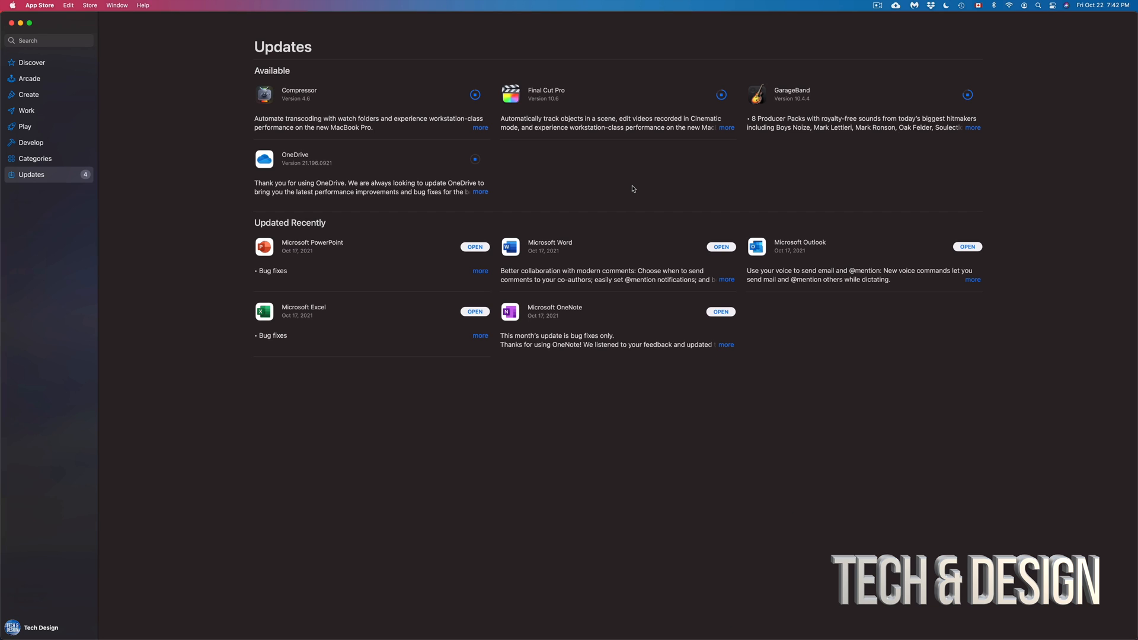
mouse_move(589, 145)
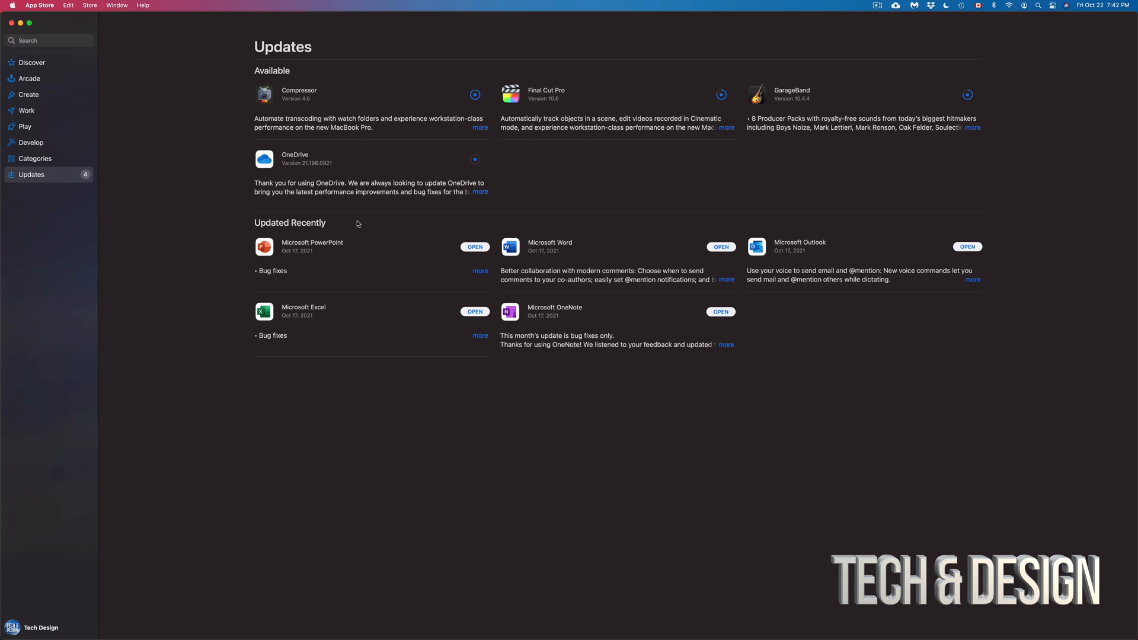
mouse_move(354, 103)
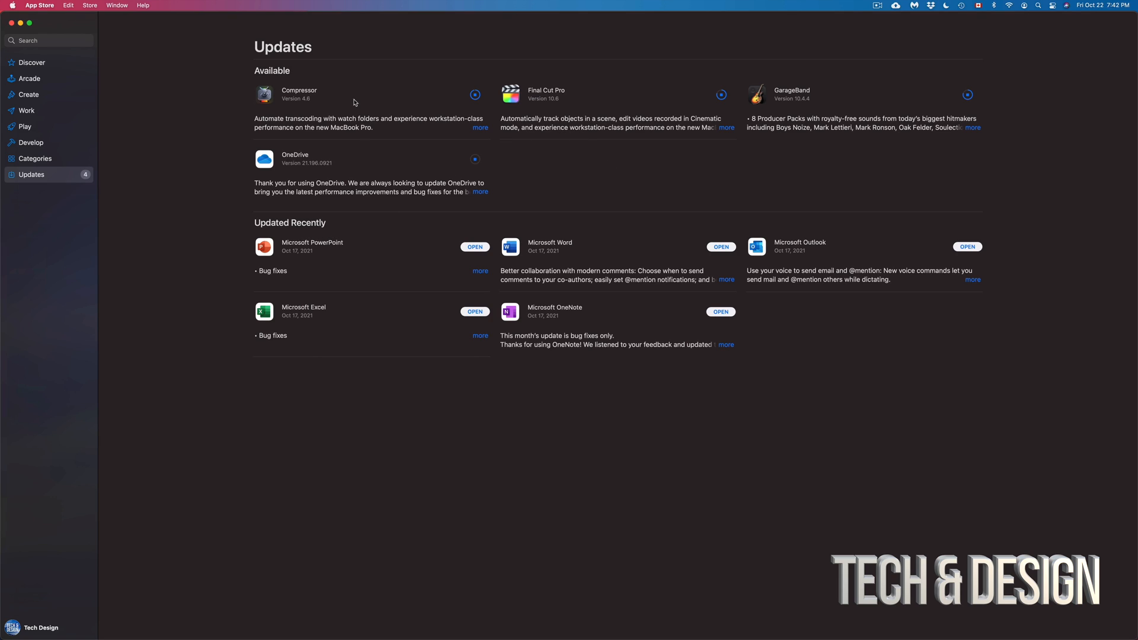
Wait for Compressor to finish updating and move under Updated Recently
left_click(475, 94)
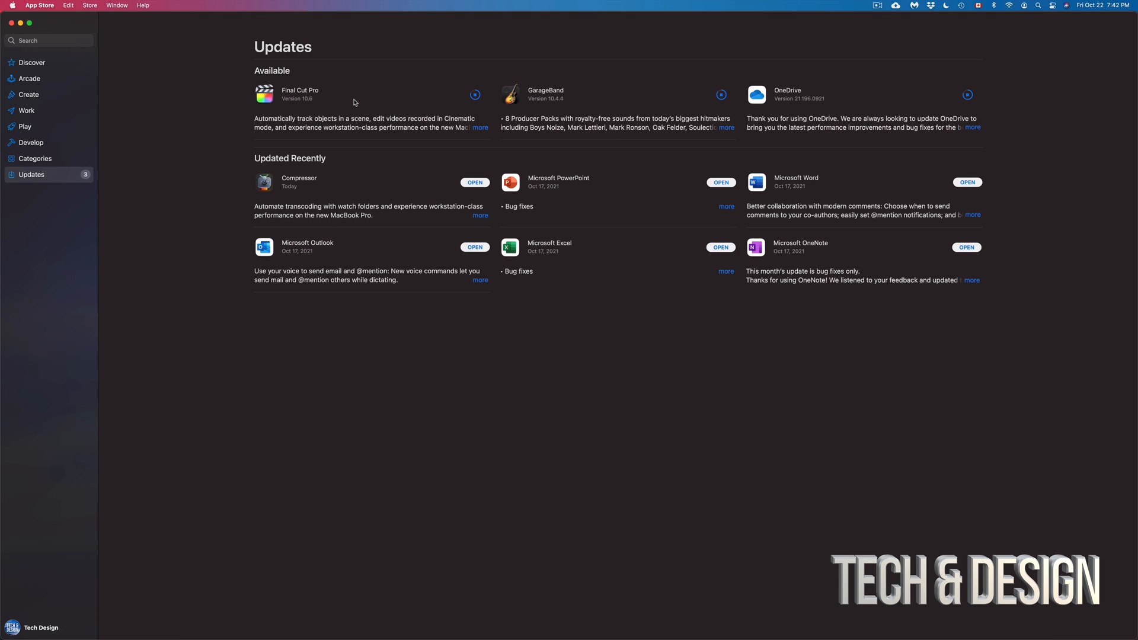
mouse_move(331, 170)
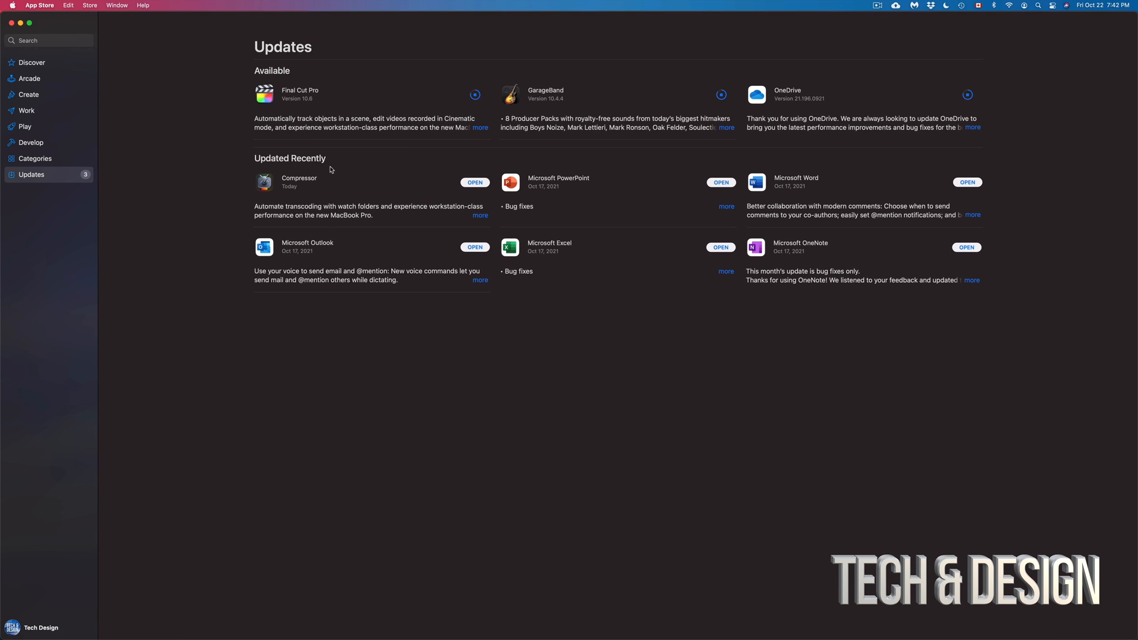
mouse_move(472, 148)
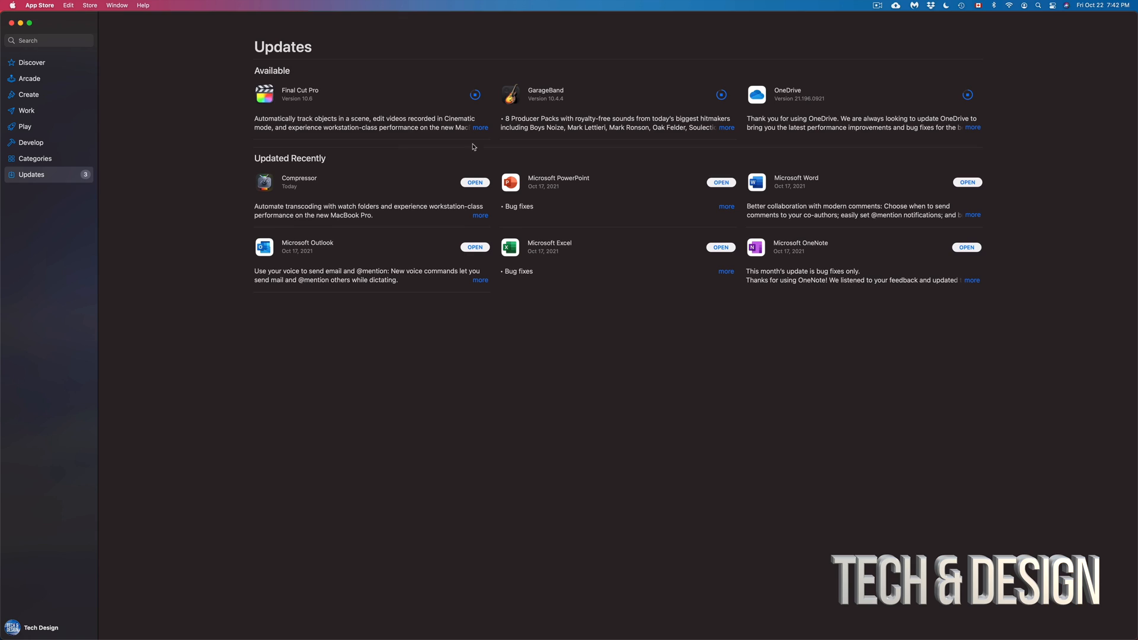
mouse_move(272, 93)
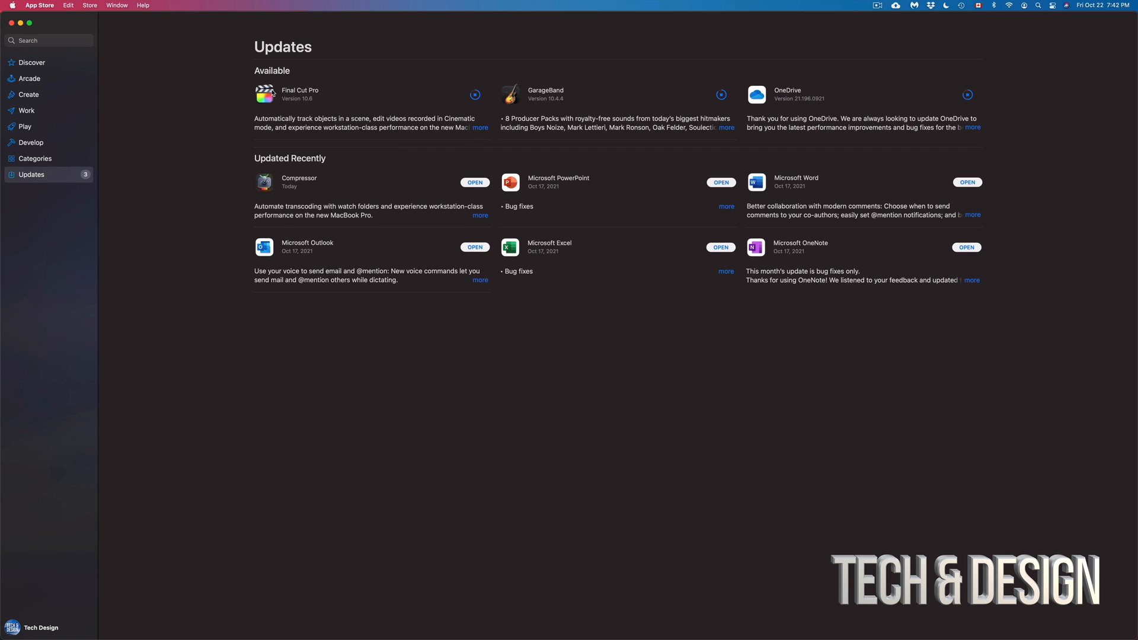
mouse_move(873, 103)
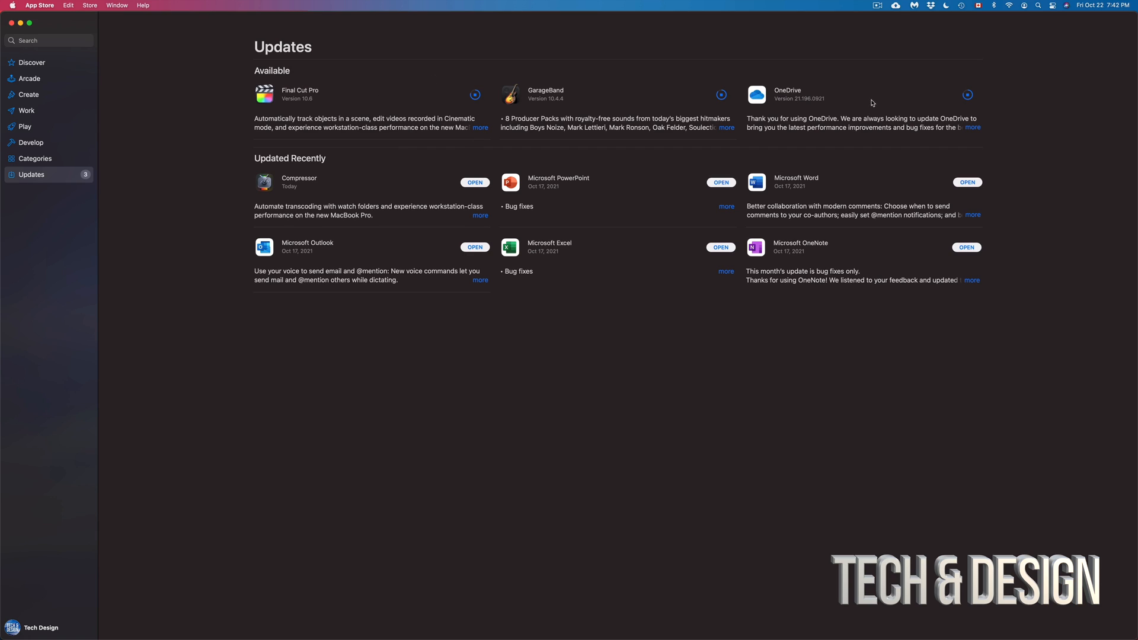
mouse_move(615, 107)
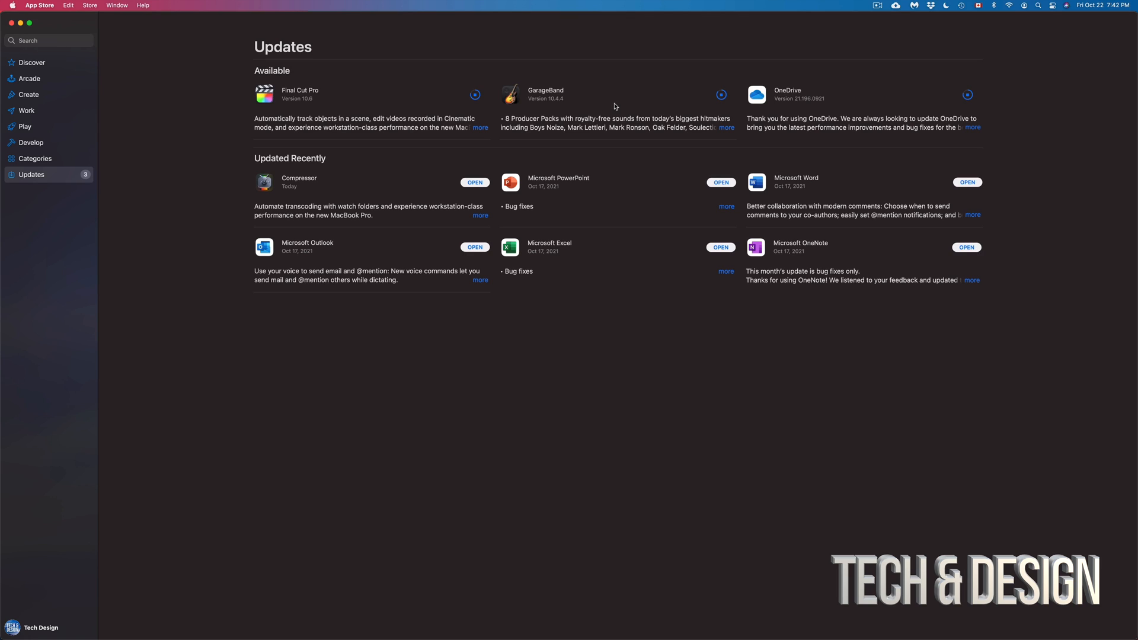
mouse_move(605, 106)
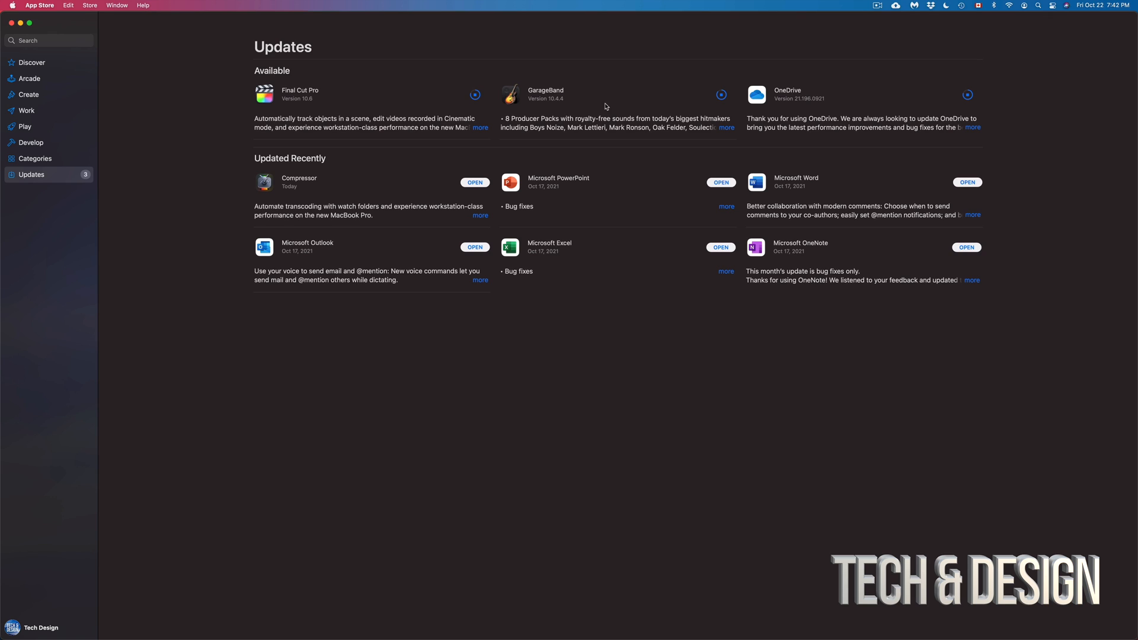
left_click(481, 128)
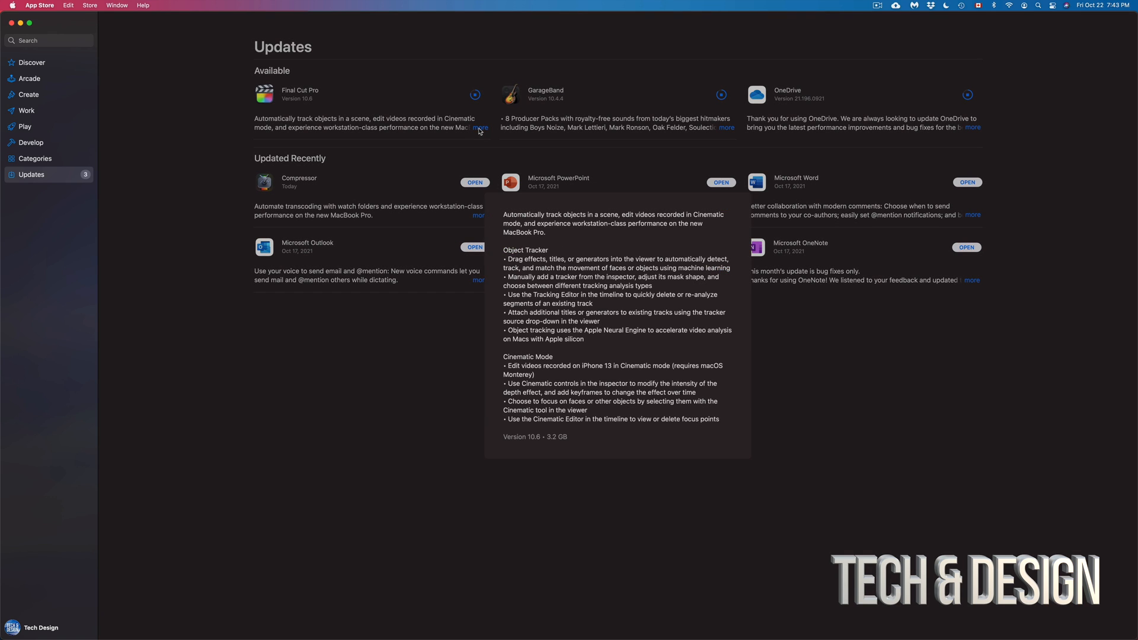
mouse_move(662, 379)
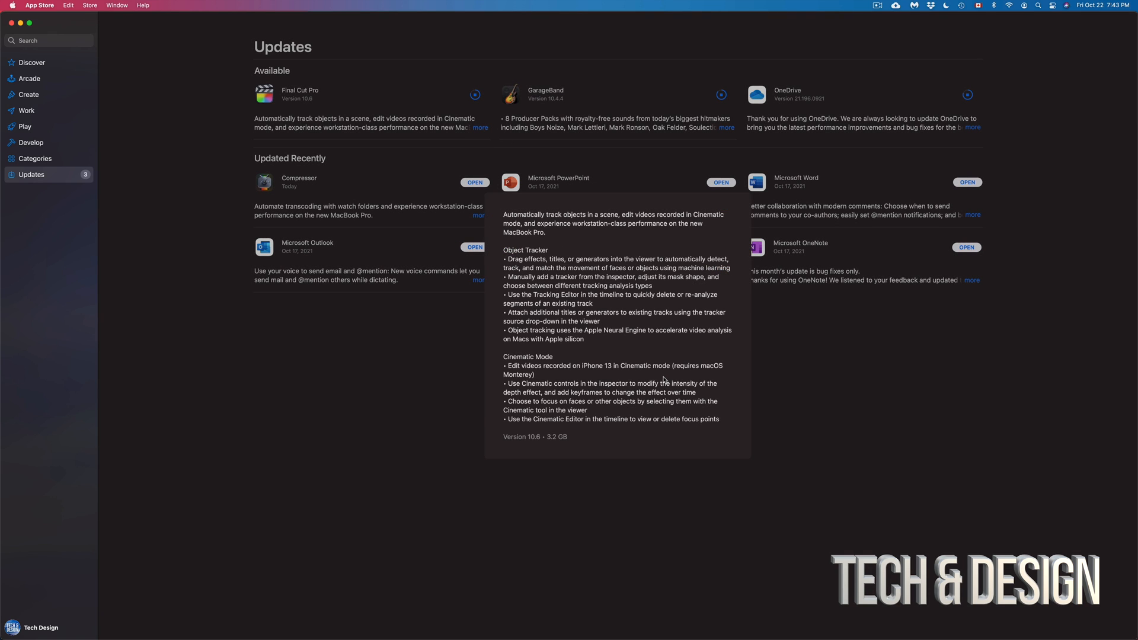
mouse_move(750, 381)
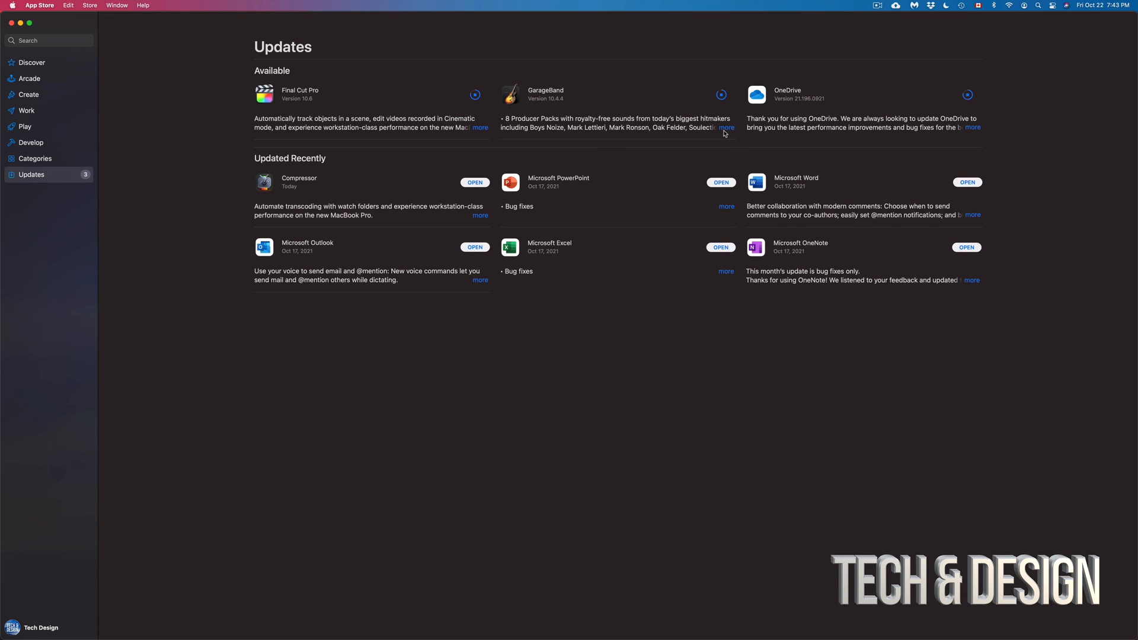
left_click(725, 126)
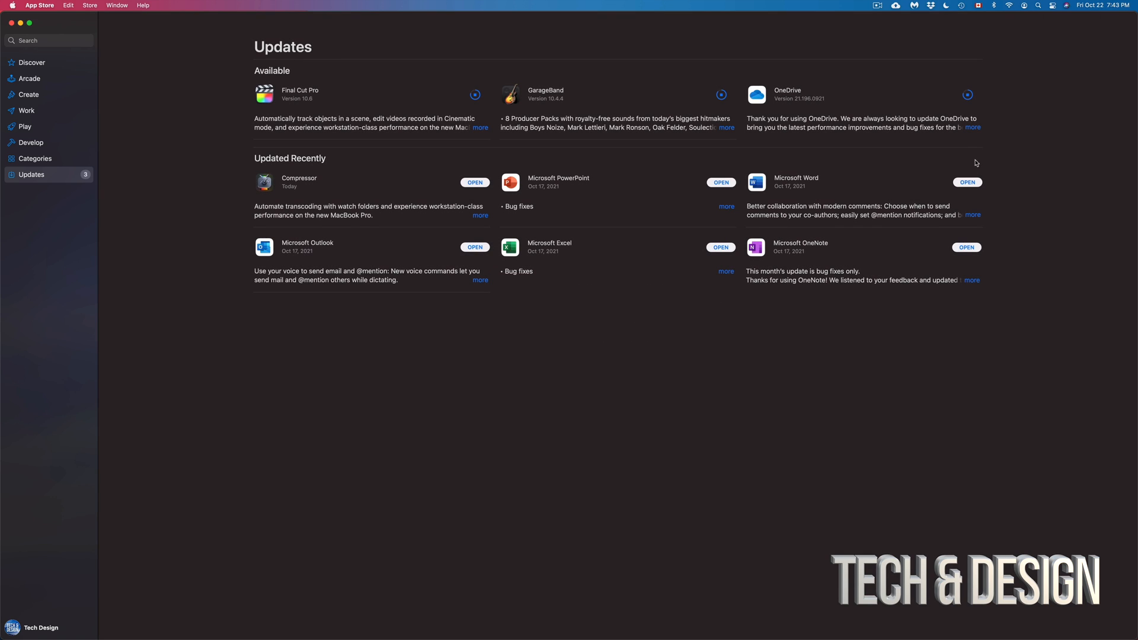
left_click(972, 128)
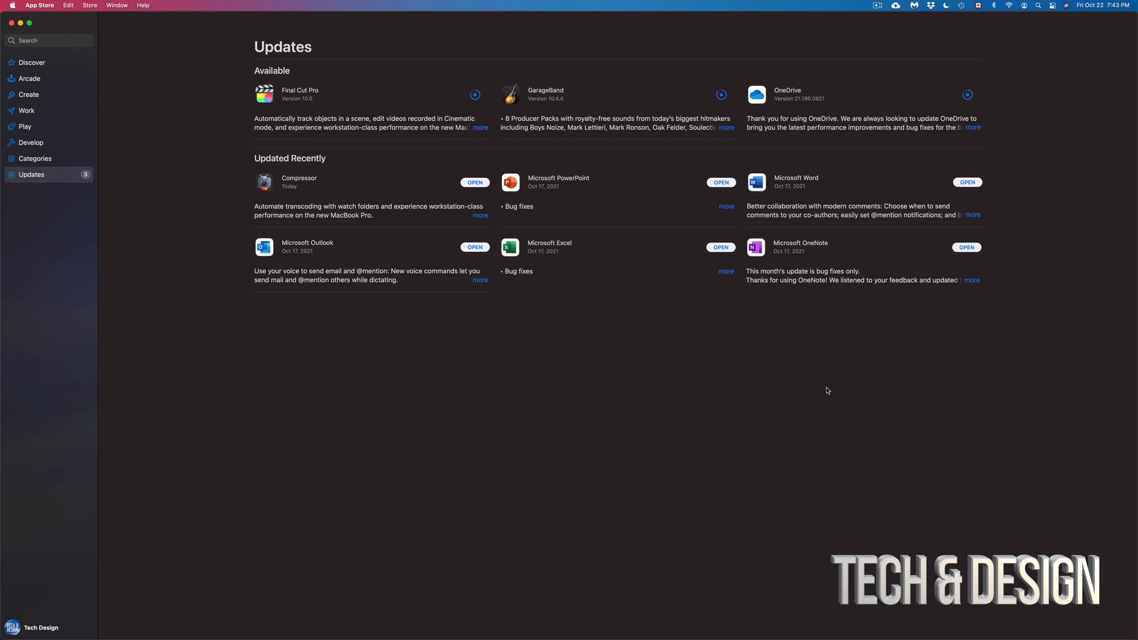
mouse_move(962, 103)
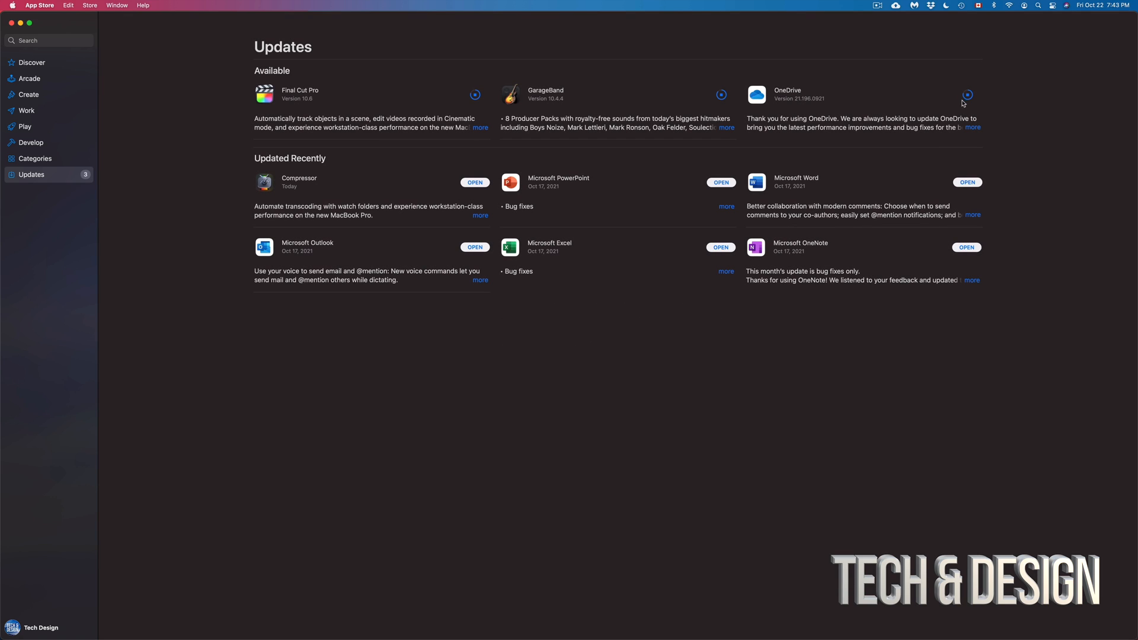
mouse_move(774, 116)
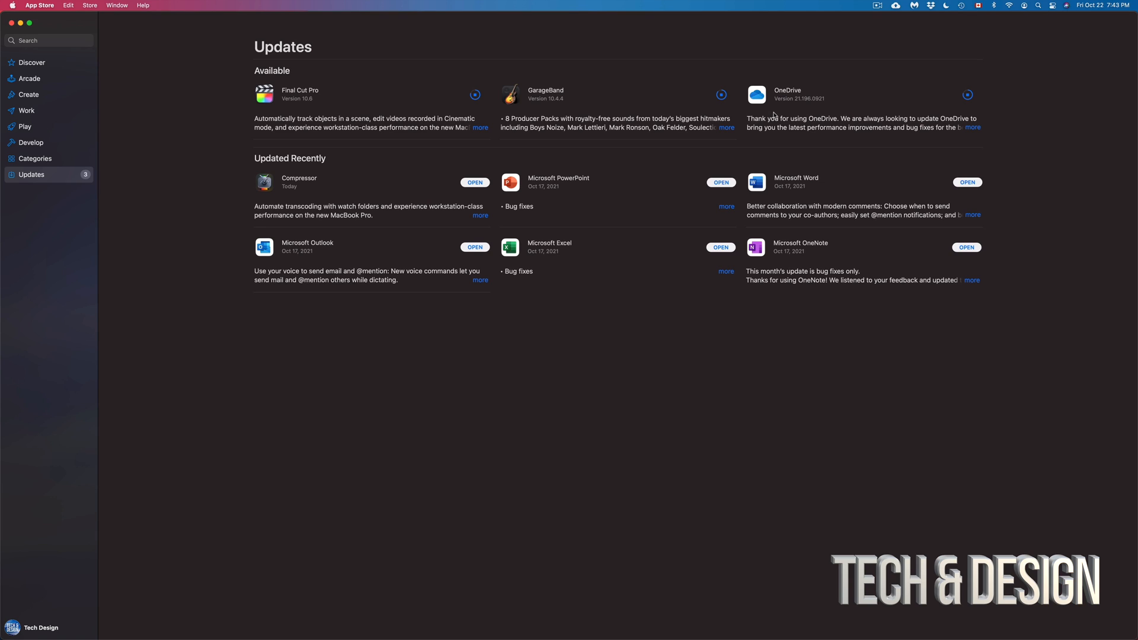
mouse_move(818, 114)
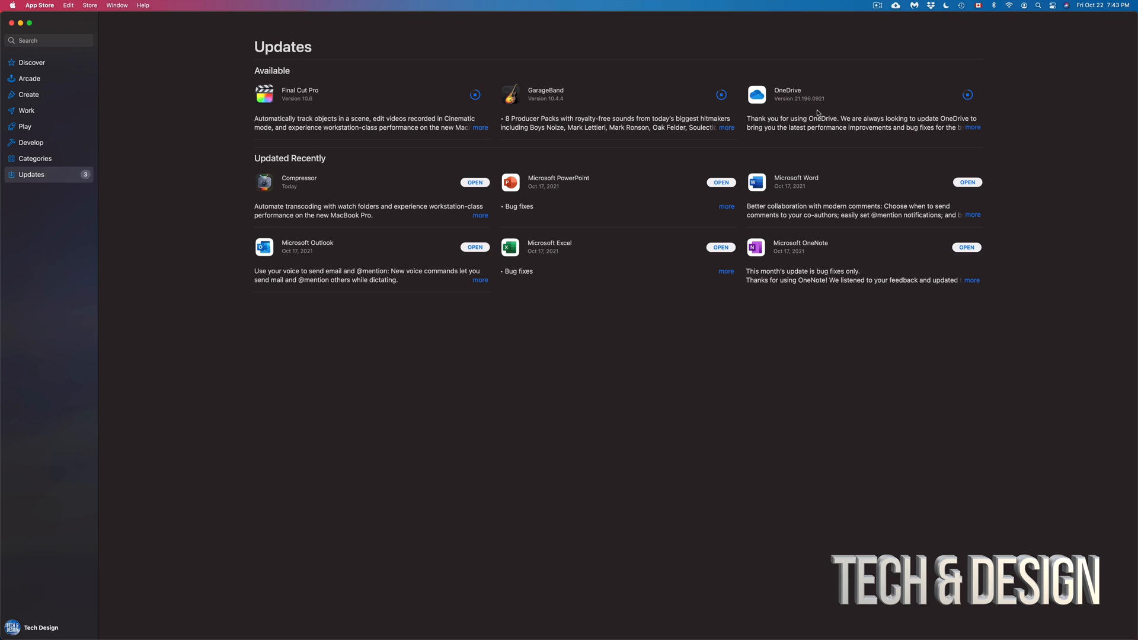
mouse_move(520, 193)
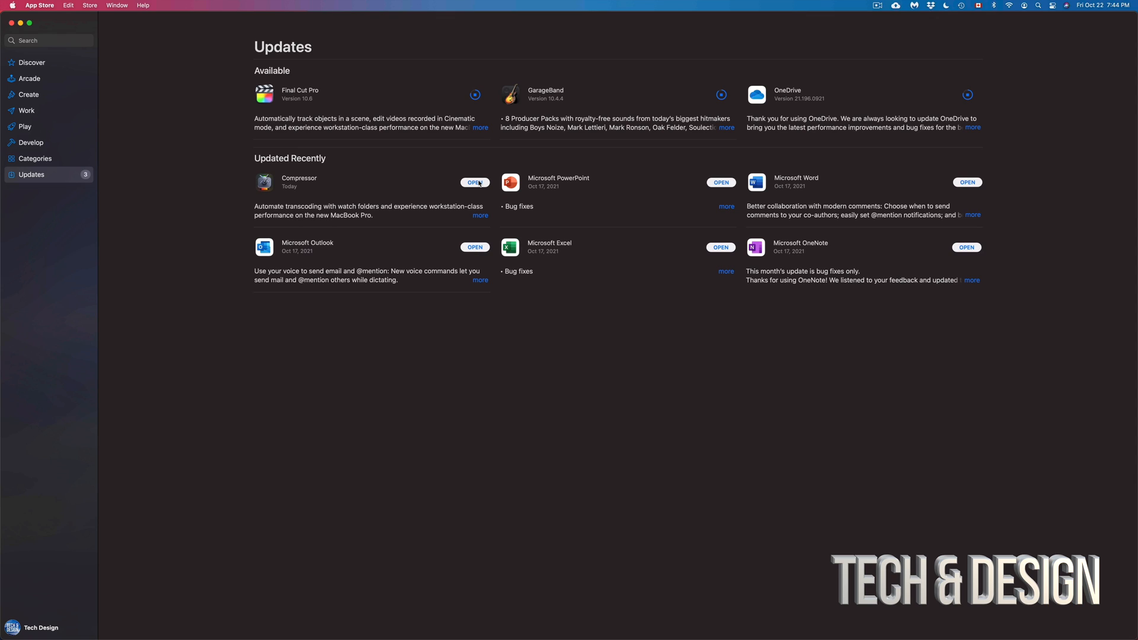
Launch the updated Compressor and continue past its What's New in Compressor sheet
left_click(264, 182)
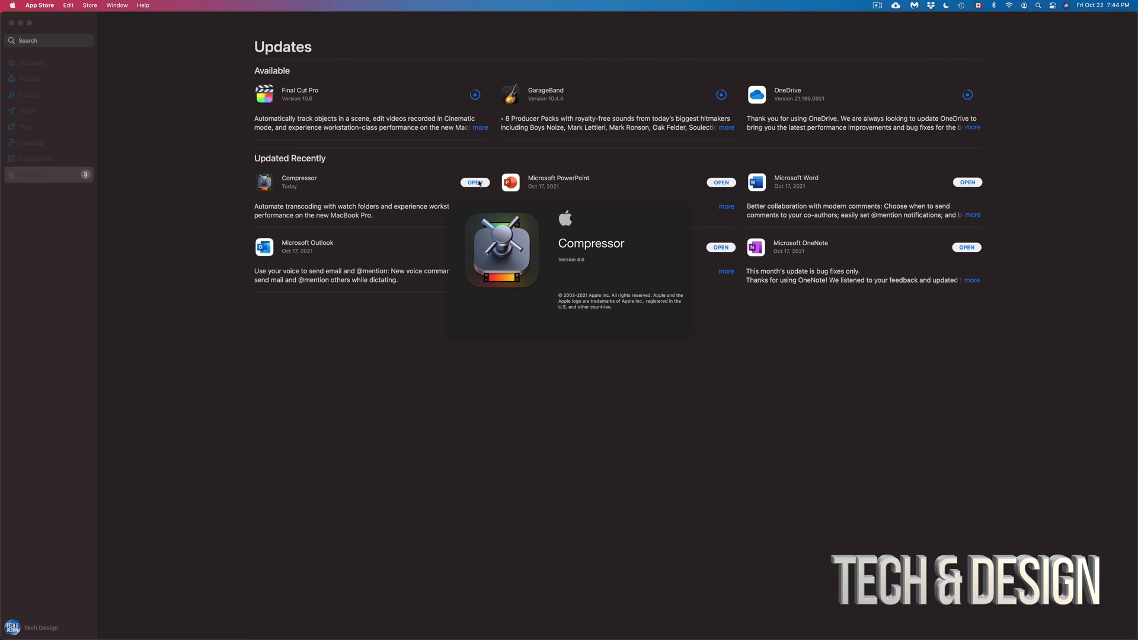
left_click(475, 182)
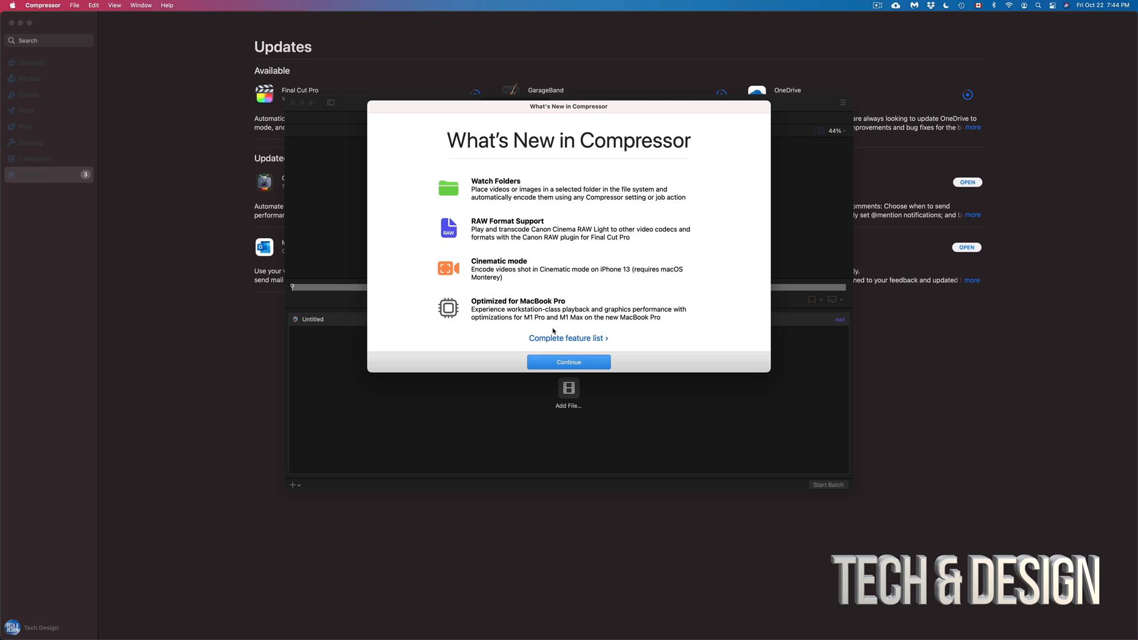
mouse_move(478, 198)
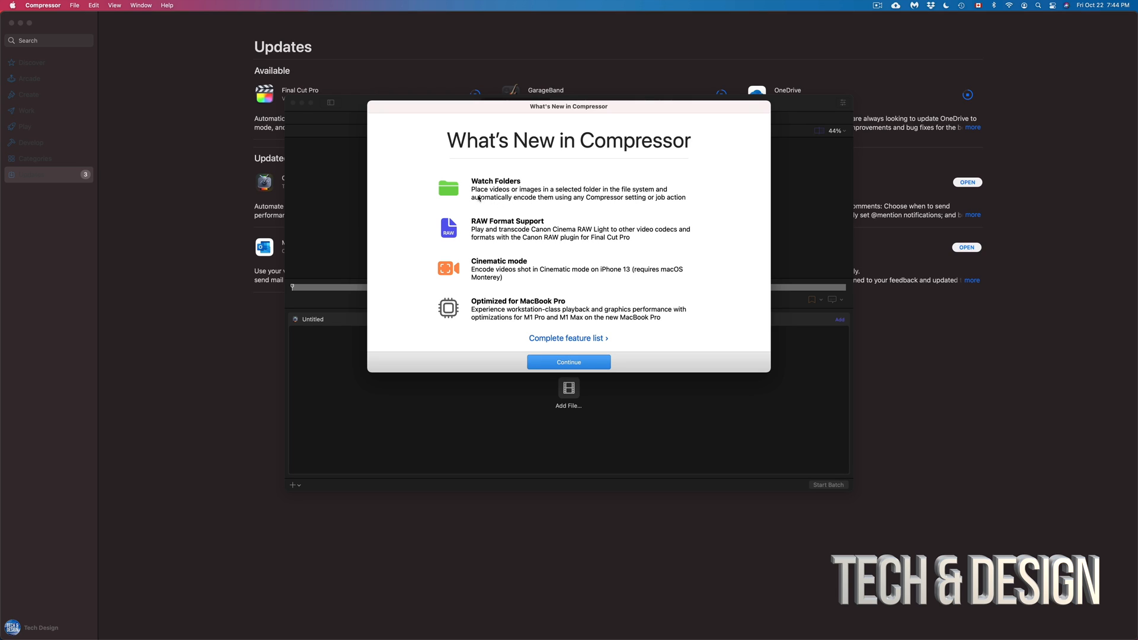
mouse_move(549, 223)
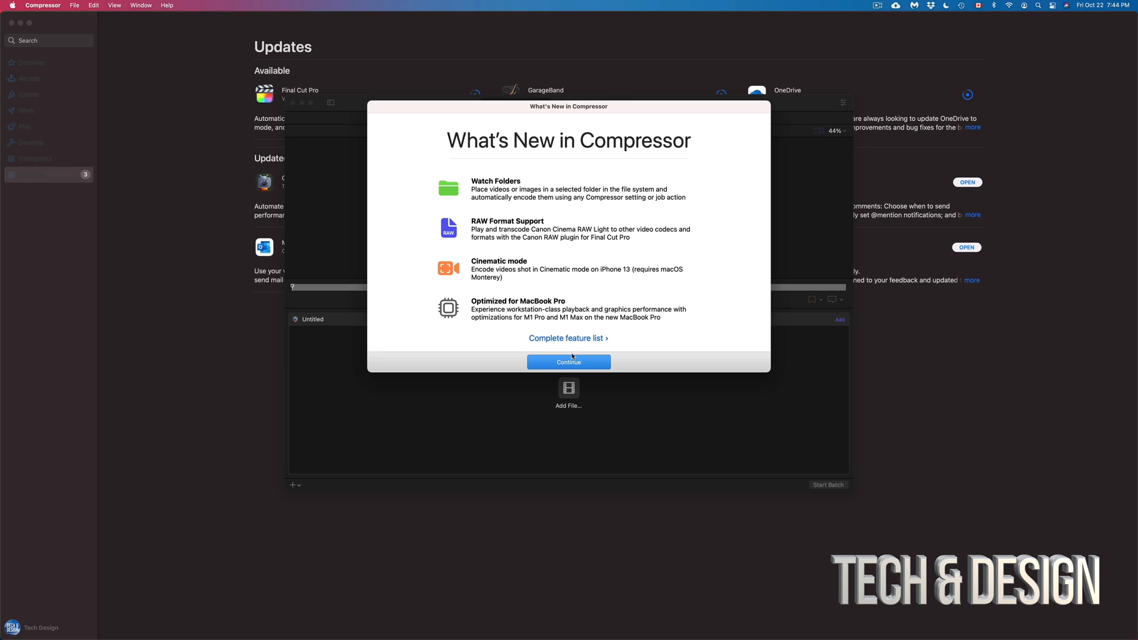
left_click(568, 362)
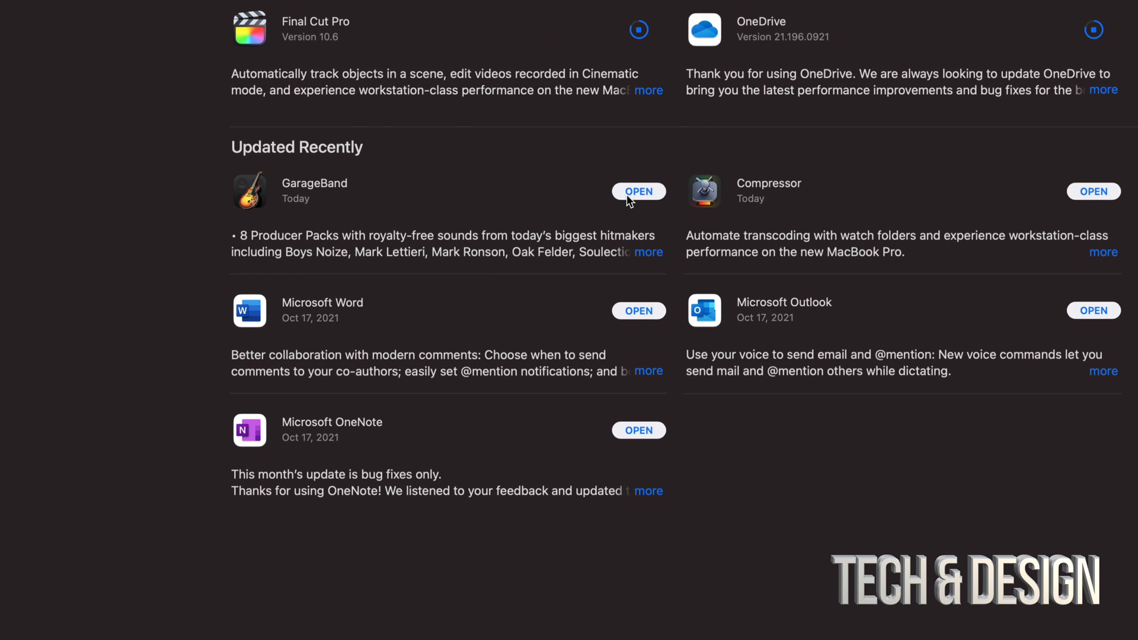
Launch GarageBand, use the new key command set, continue past the welcome, and leave the project chooser
left_click(638, 191)
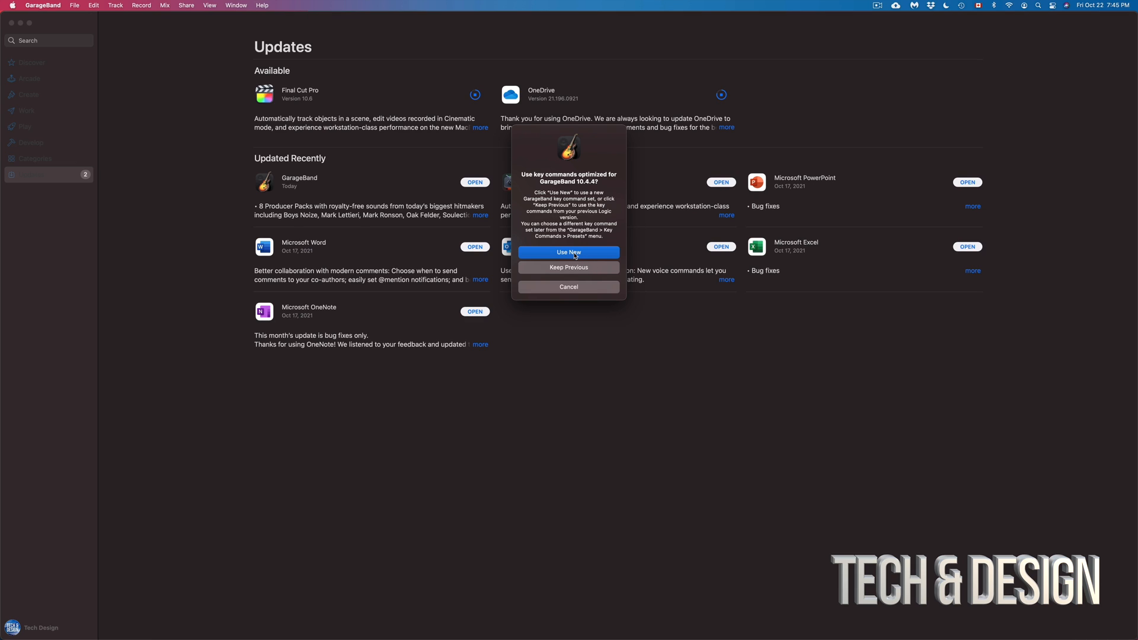
left_click(569, 252)
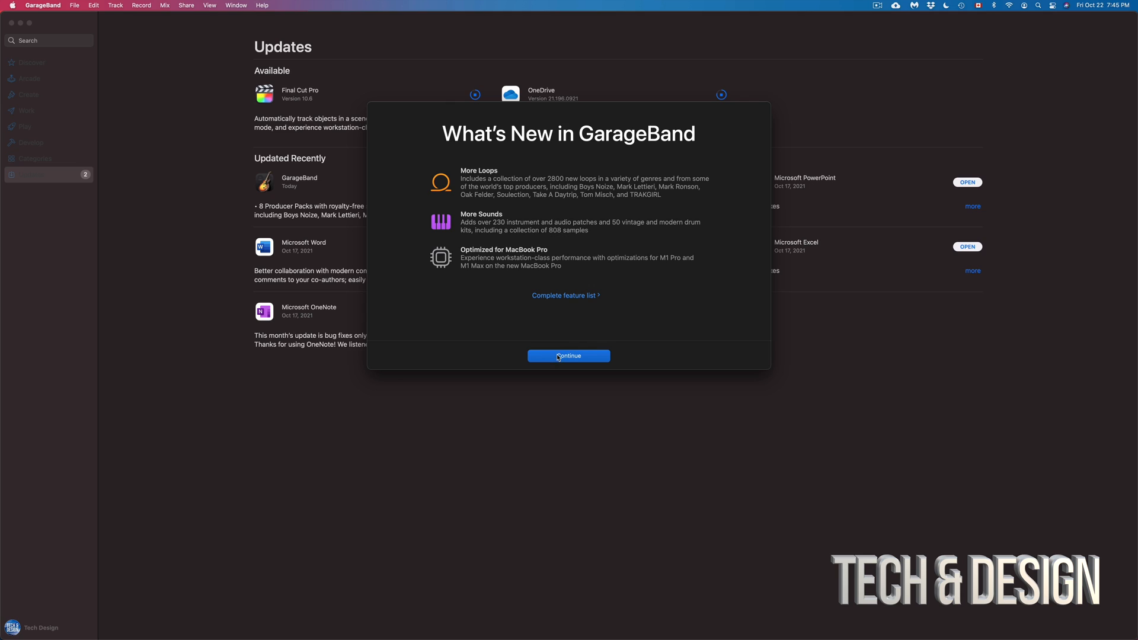
left_click(569, 356)
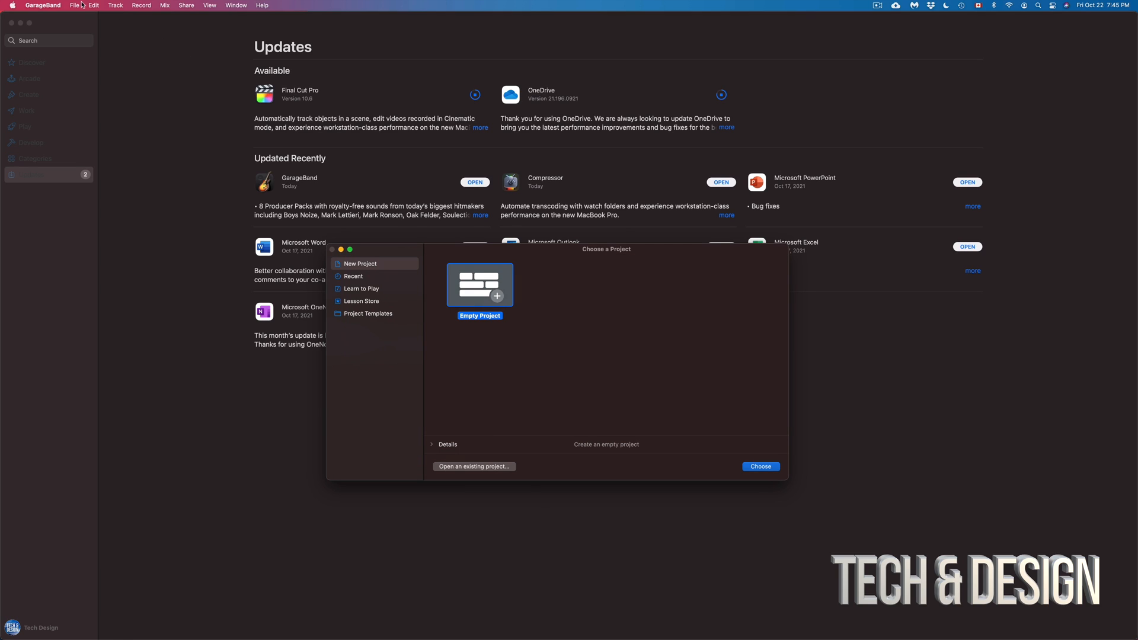
left_click(42, 5)
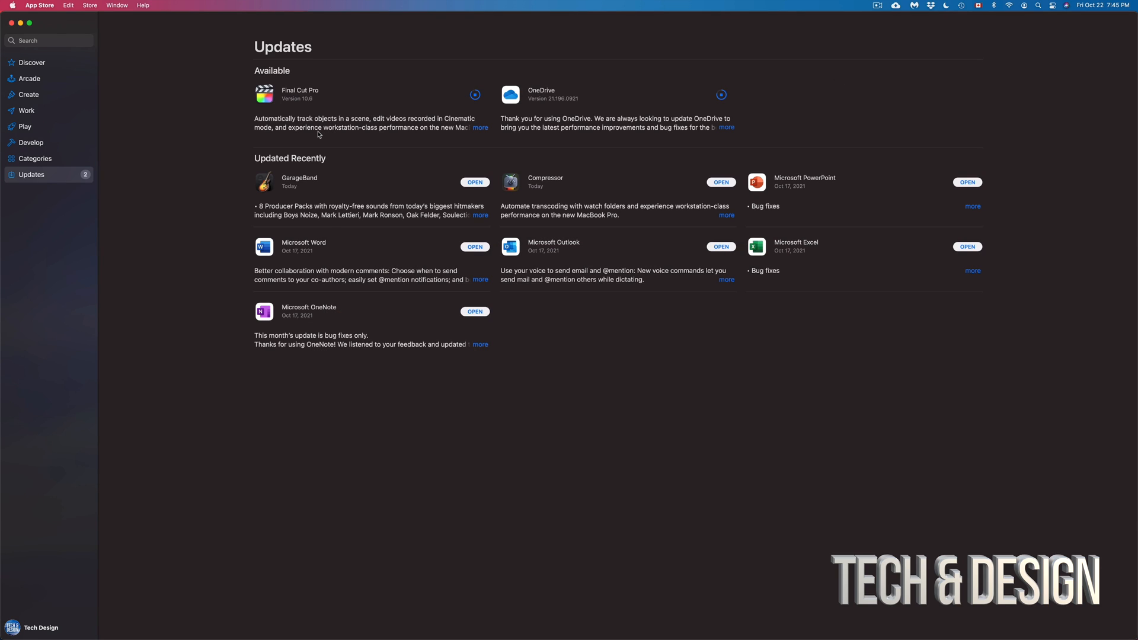
mouse_move(324, 150)
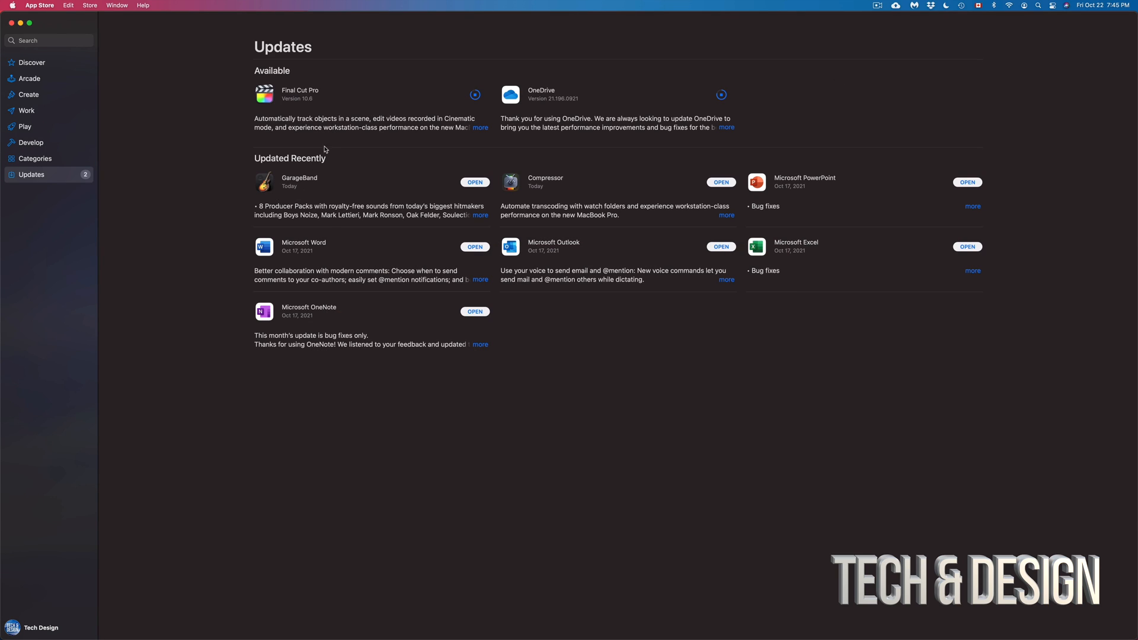
mouse_move(420, 30)
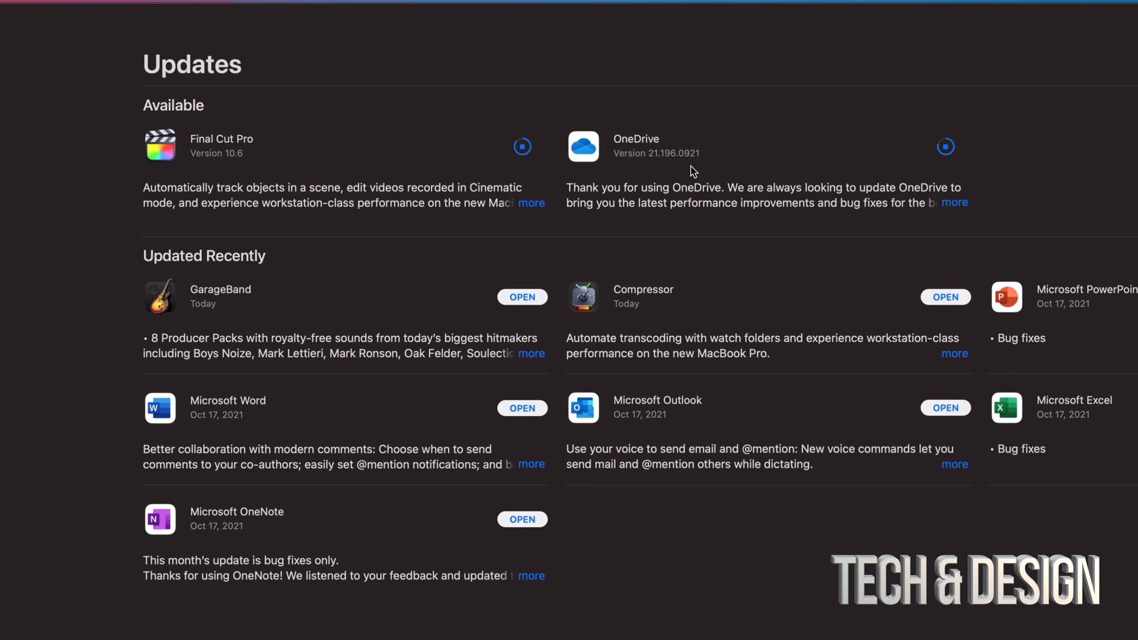
mouse_move(647, 177)
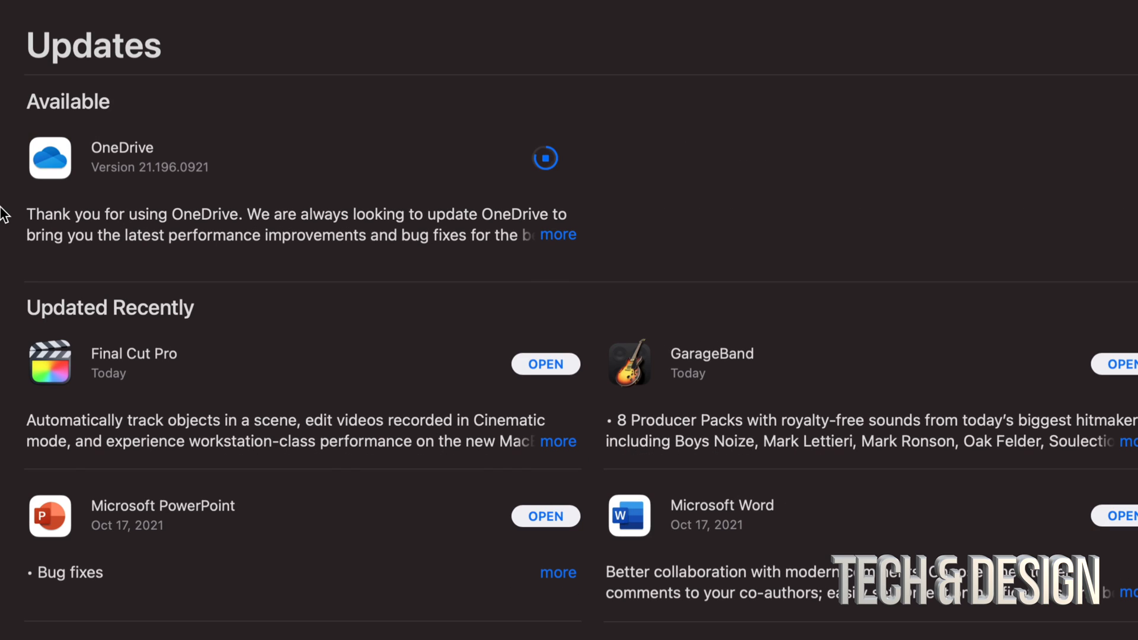
mouse_move(512, 382)
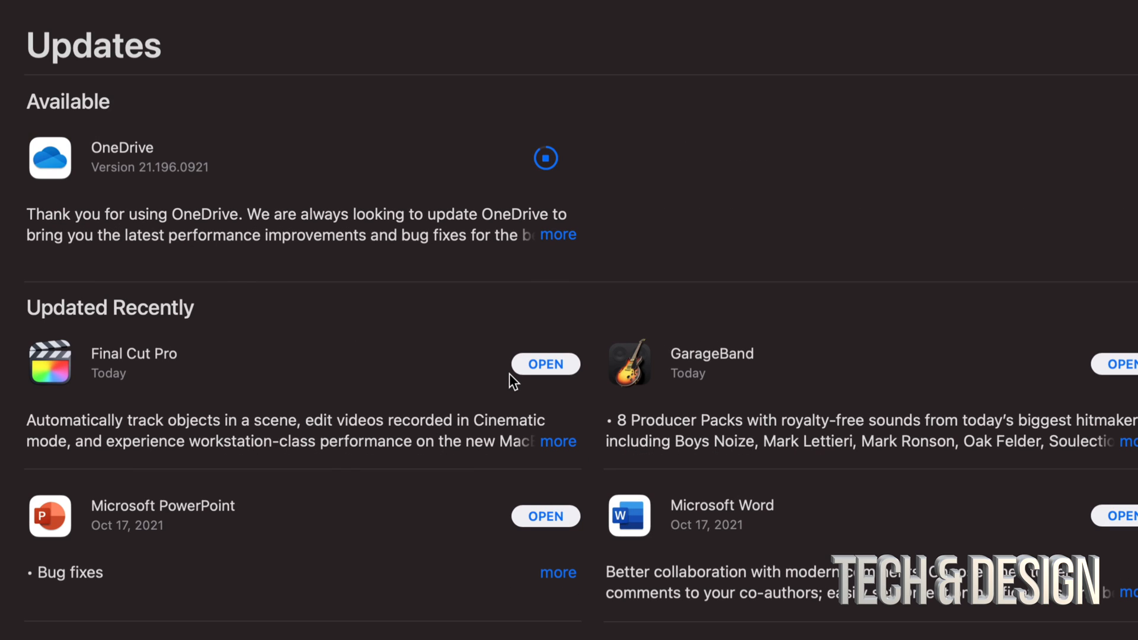
mouse_move(306, 227)
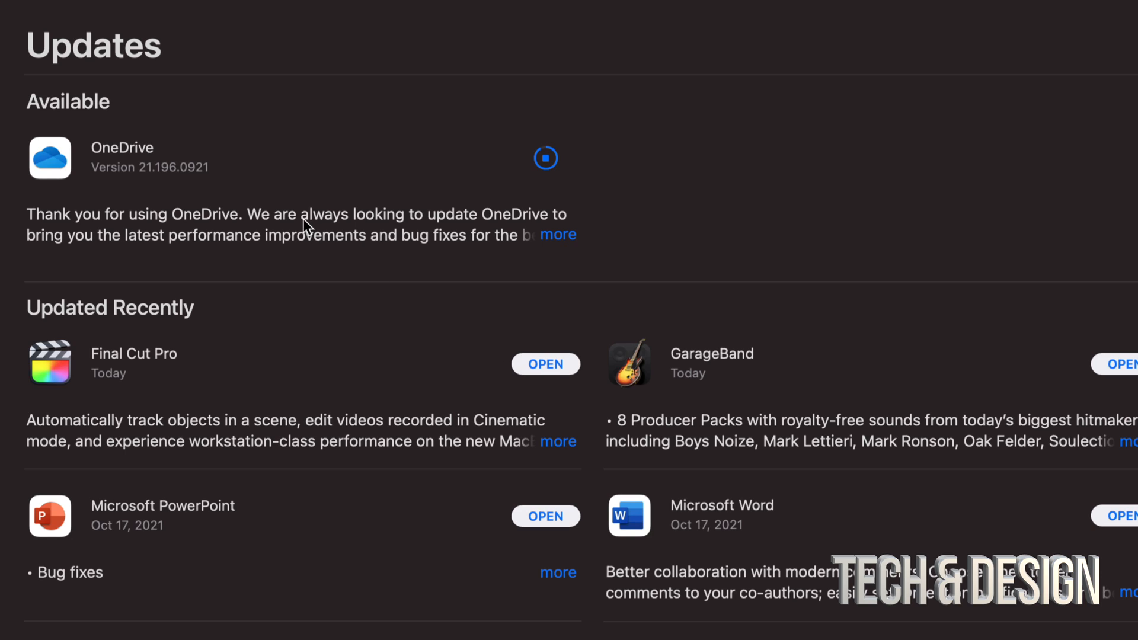
mouse_move(552, 342)
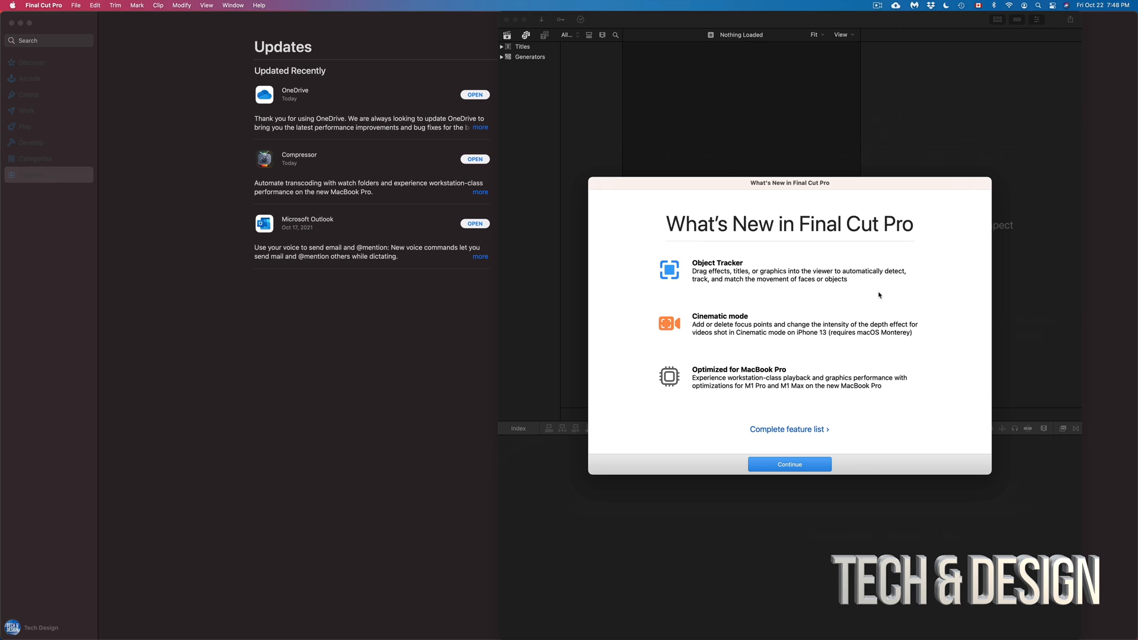
mouse_move(790, 463)
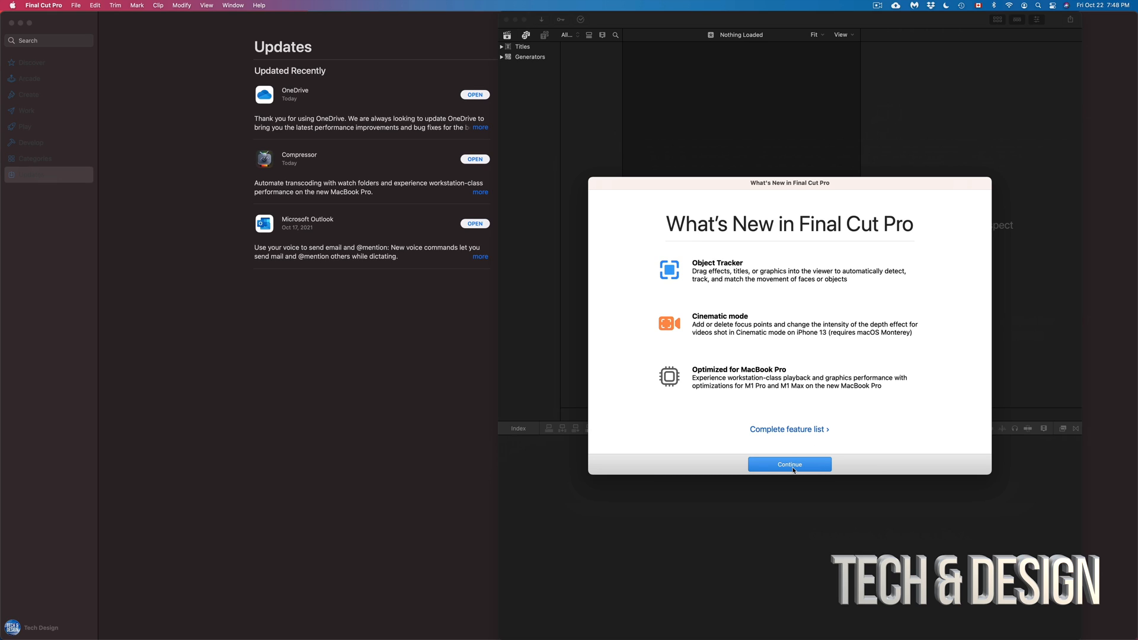
Continue past Final Cut Pro's What's New sheet to the Untitled library update prompt
left_click(790, 464)
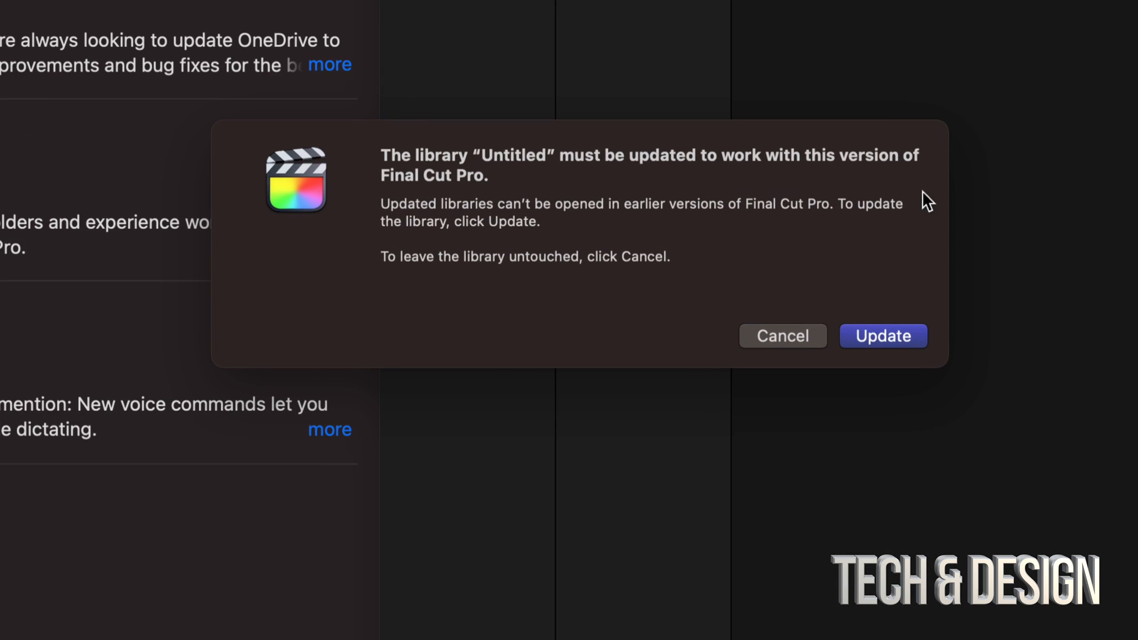
Approve updating the Untitled library so Final Cut Pro starts backing it up
left_click(883, 336)
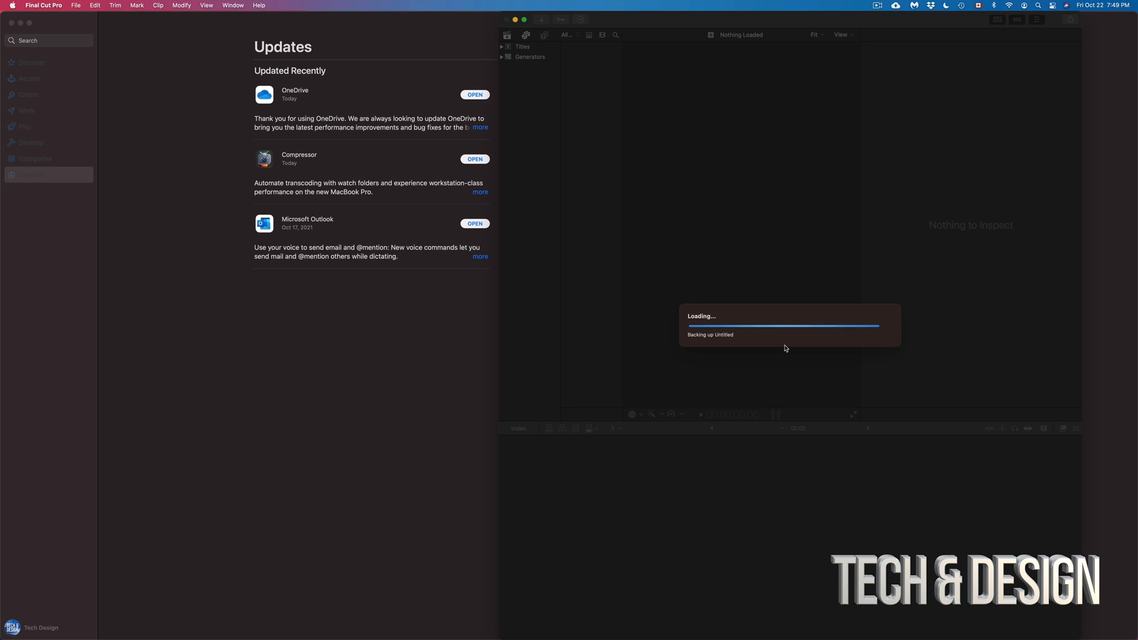
mouse_move(378, 206)
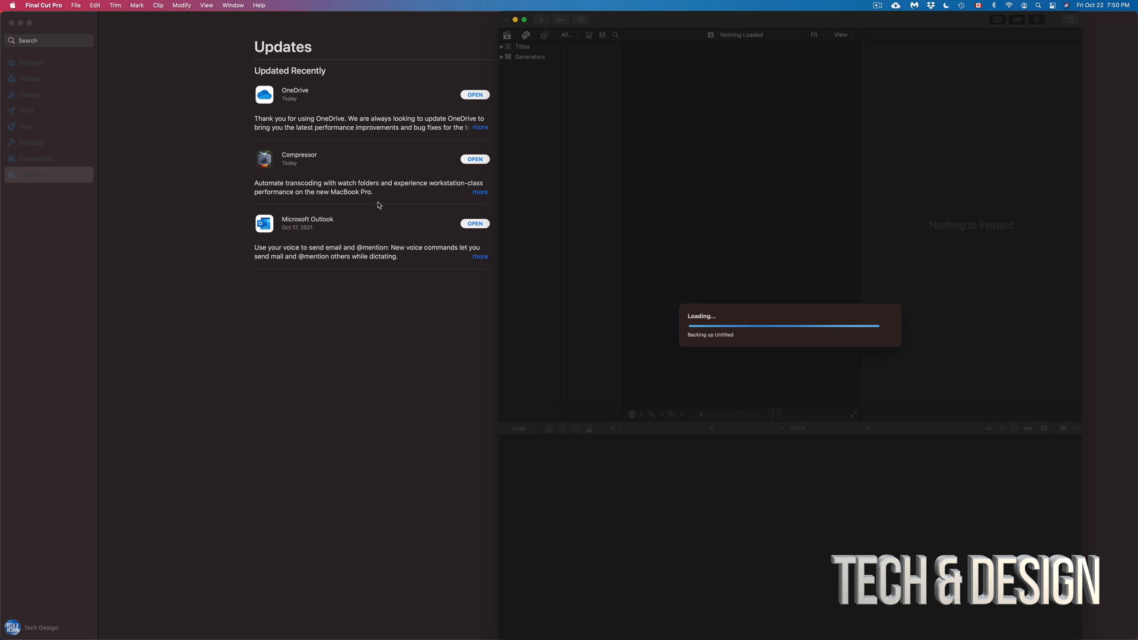
mouse_move(492, 618)
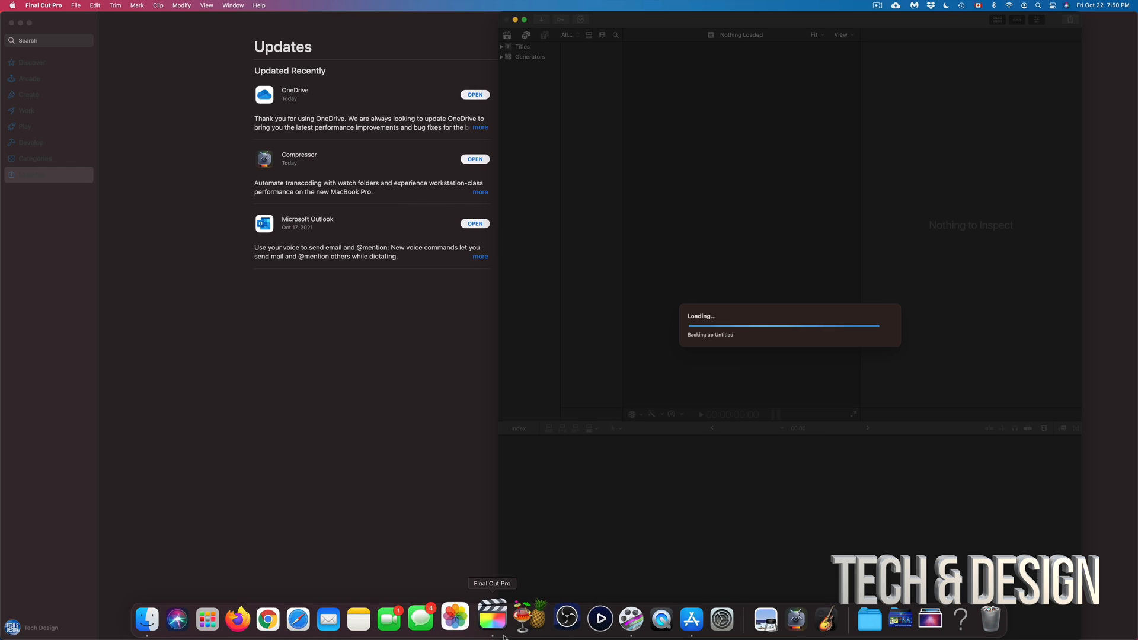
Show Final Cut Pro's Dock menu with recent libraries and Force Quit
right_click(493, 619)
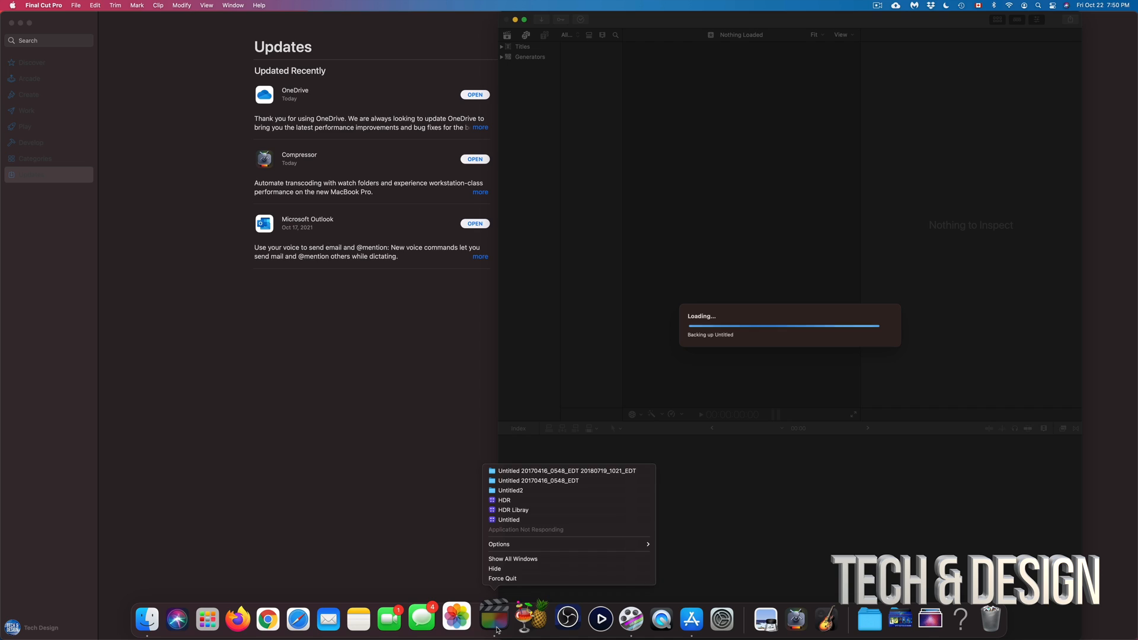
mouse_move(501, 578)
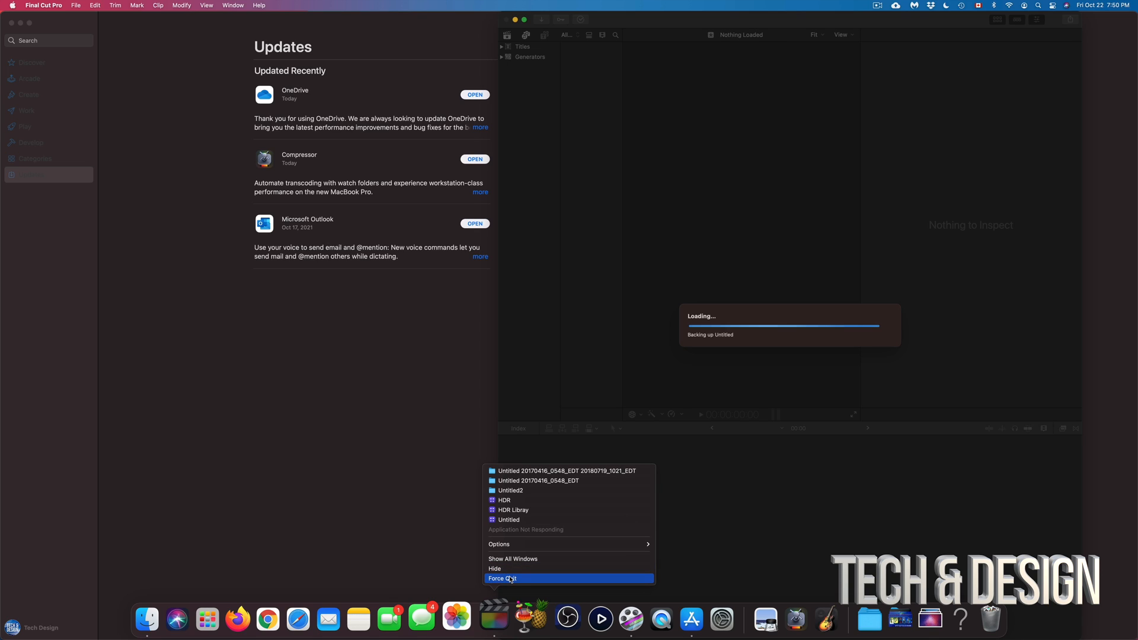
mouse_move(671, 206)
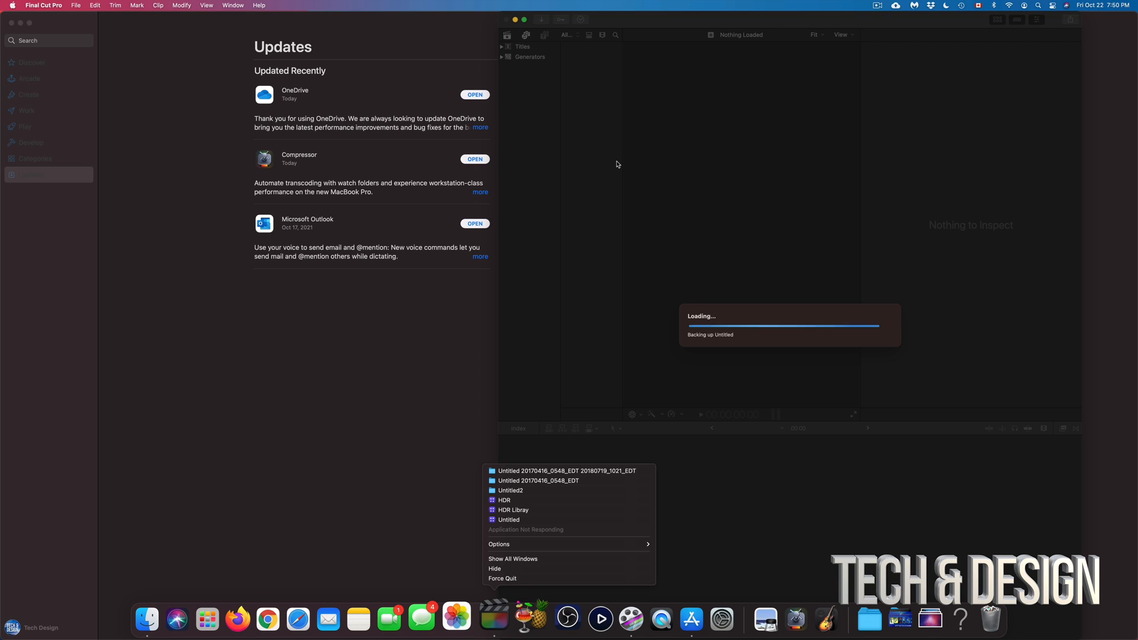
mouse_move(618, 164)
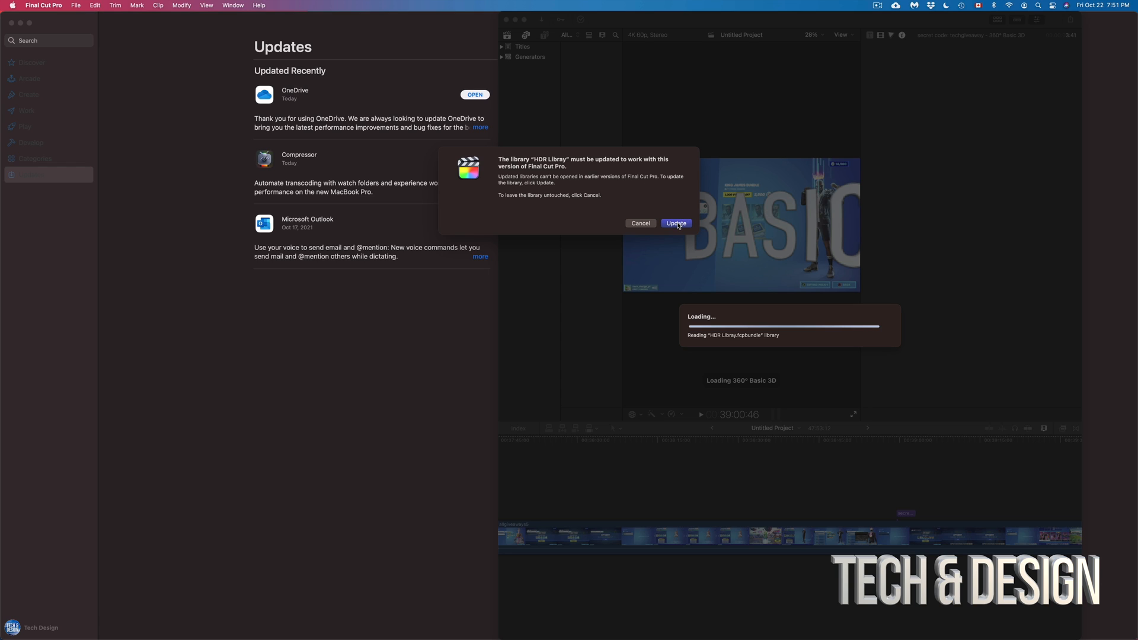
Approve the HDR Library update and show the Libraries sidebar with both libraries
left_click(675, 223)
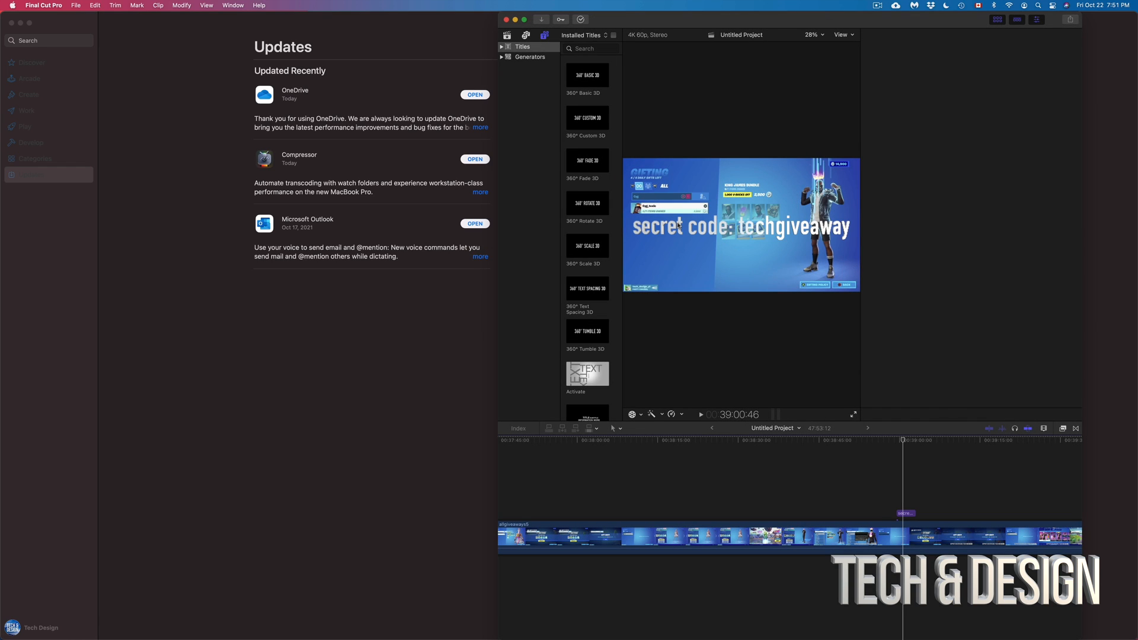
left_click(869, 35)
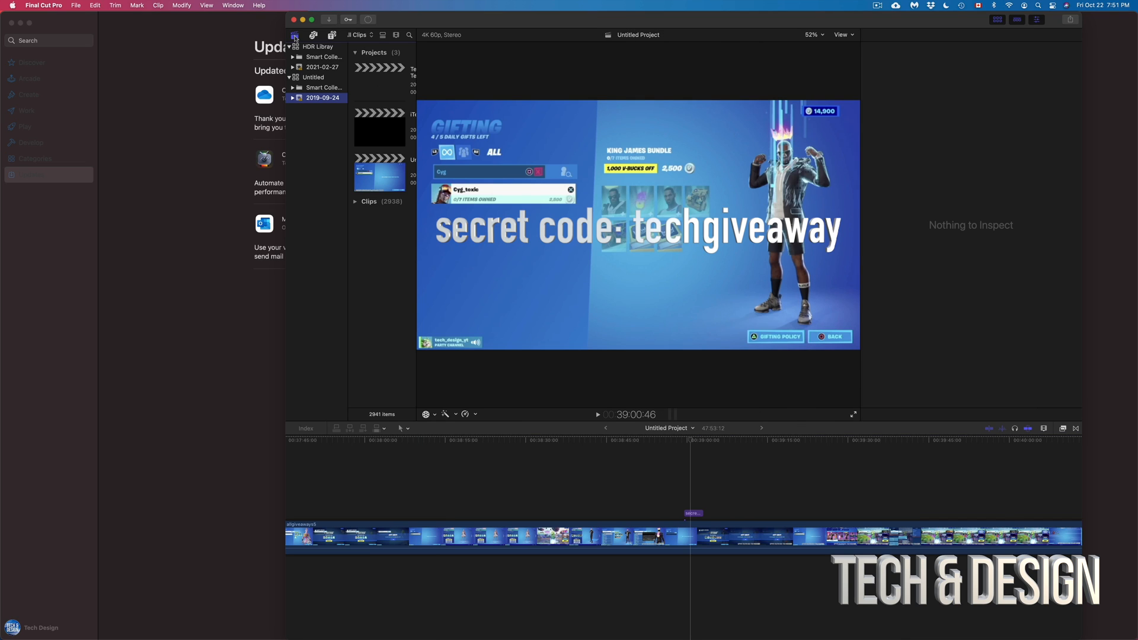
mouse_move(458, 22)
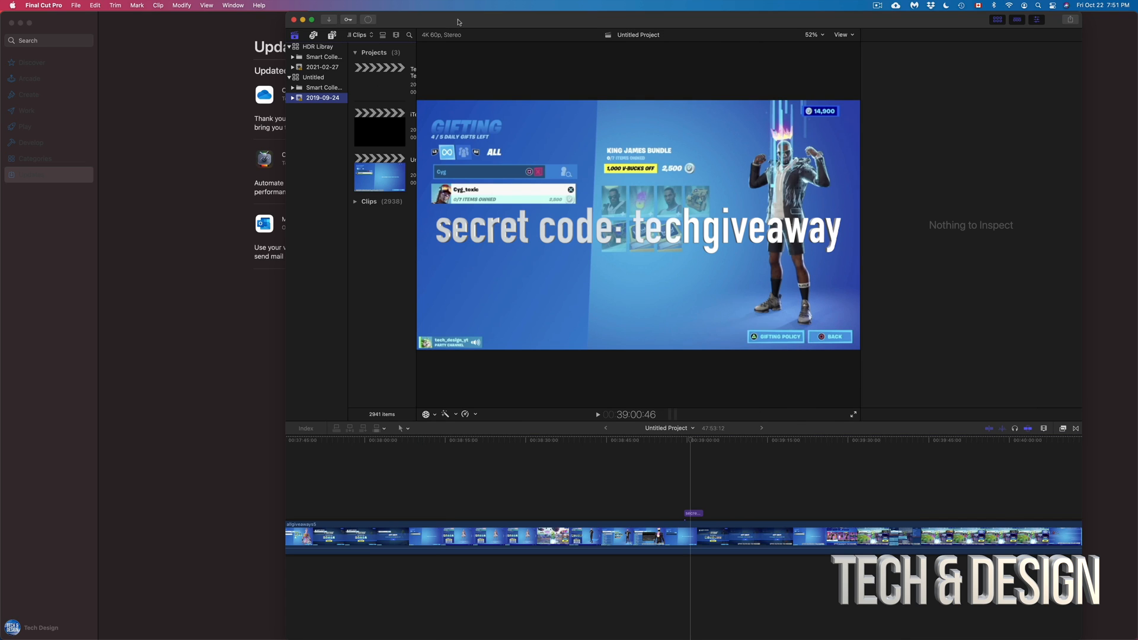